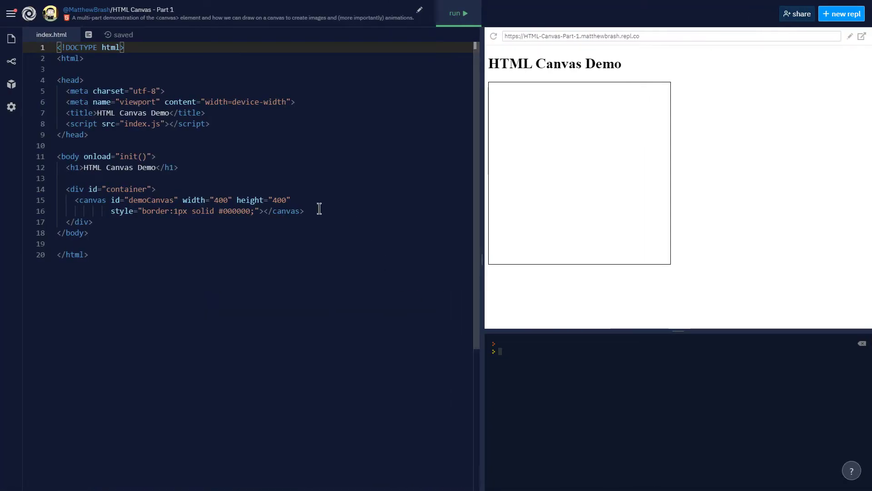
Insert a blank line above the canvas, then highlight its id and border style attributes
{"action": "left_click", "coordinate": [195, 233]}
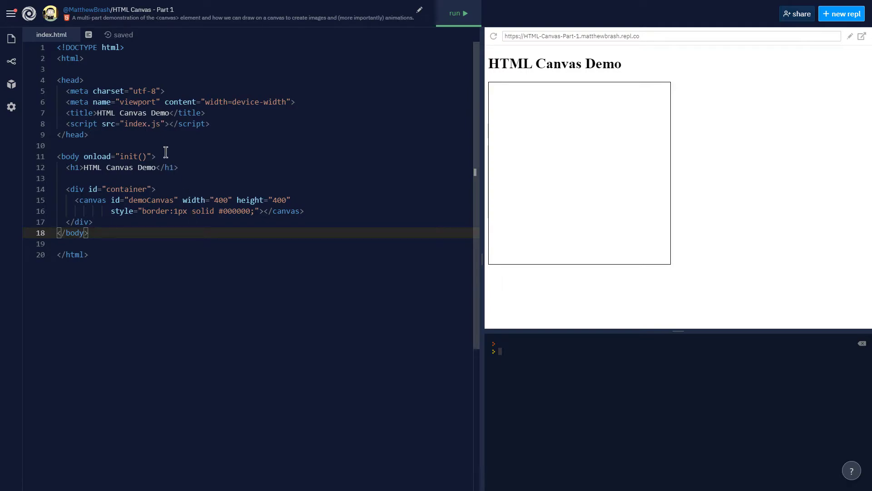
{"action": "mouse_move", "coordinate": [194, 129]}
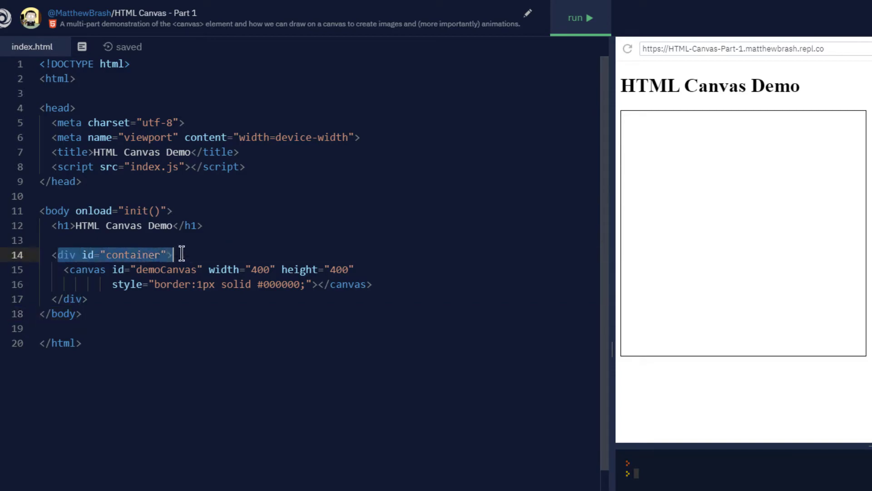
{"action": "mouse_move", "coordinate": [221, 337]}
{"action": "type", "text": "<"}
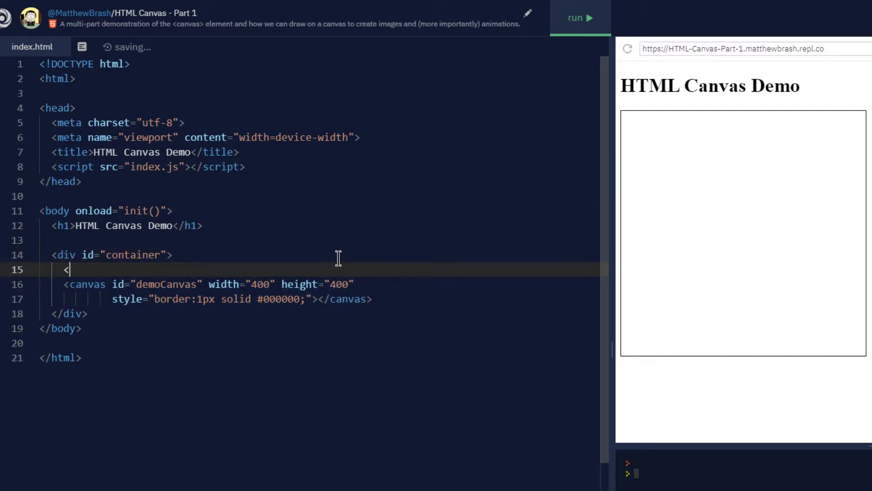
{"action": "type", "text": "canvas></canvas>"}
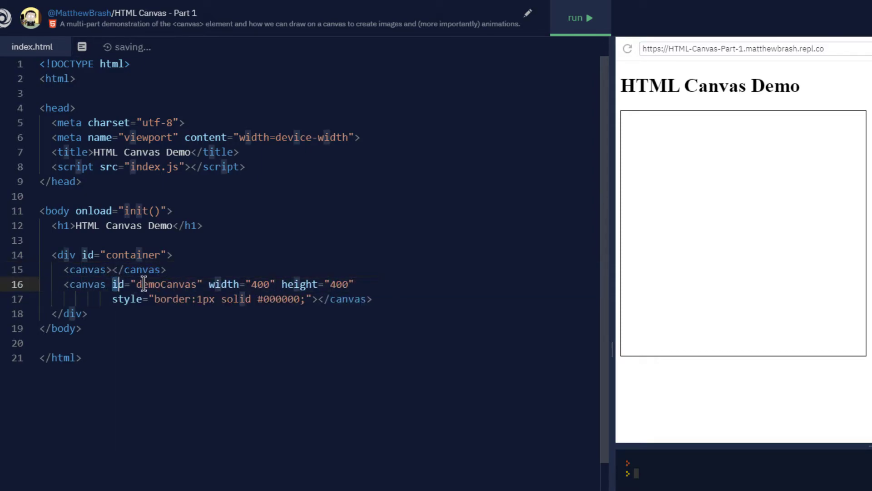
{"action": "double_click", "coordinate": [158, 284]}
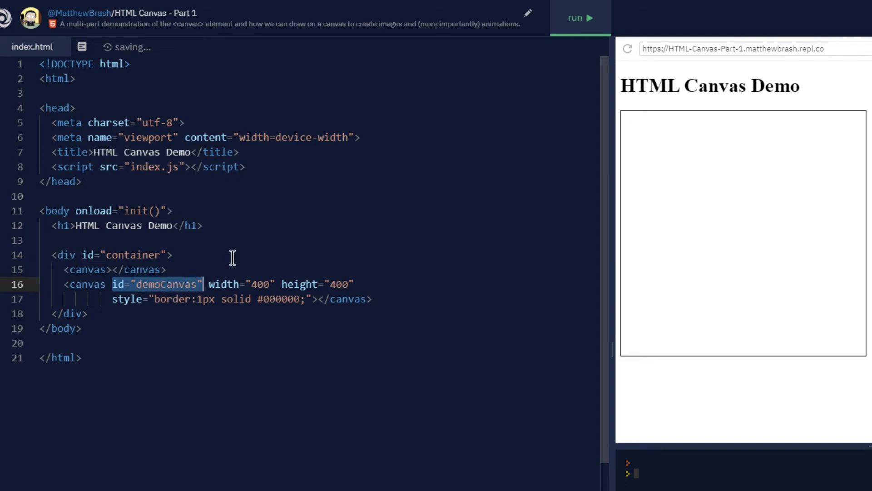
{"action": "mouse_move", "coordinate": [218, 276]}
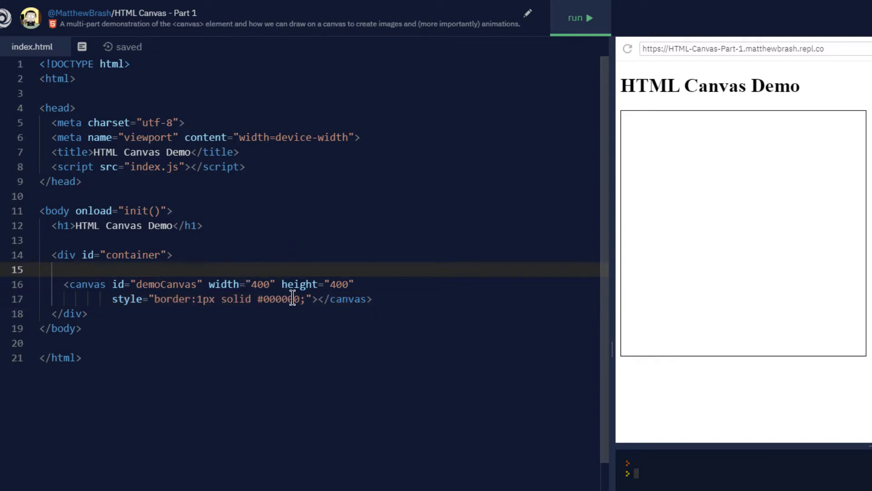
{"action": "double_click", "coordinate": [280, 299]}
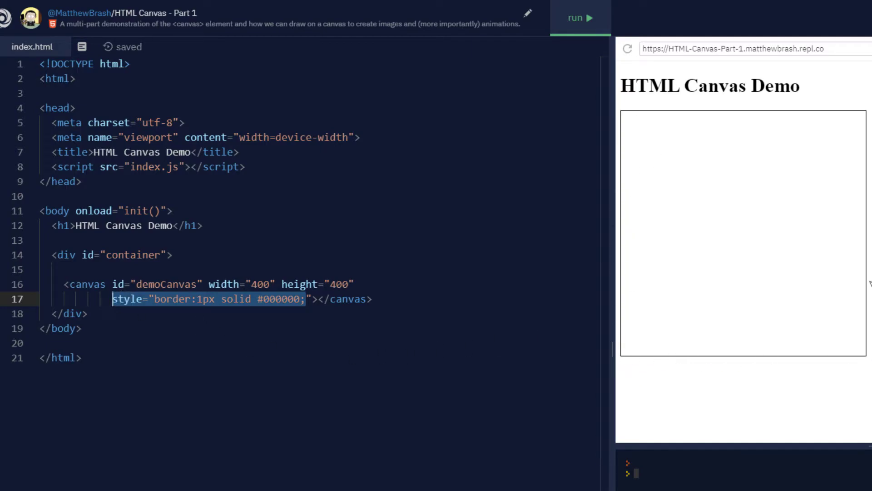
{"action": "mouse_move", "coordinate": [634, 154]}
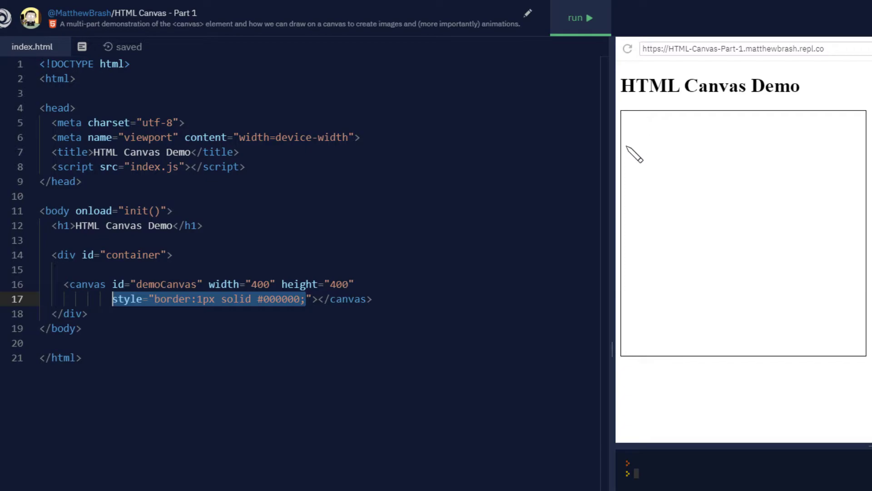
{"action": "mouse_move", "coordinate": [104, 204]}
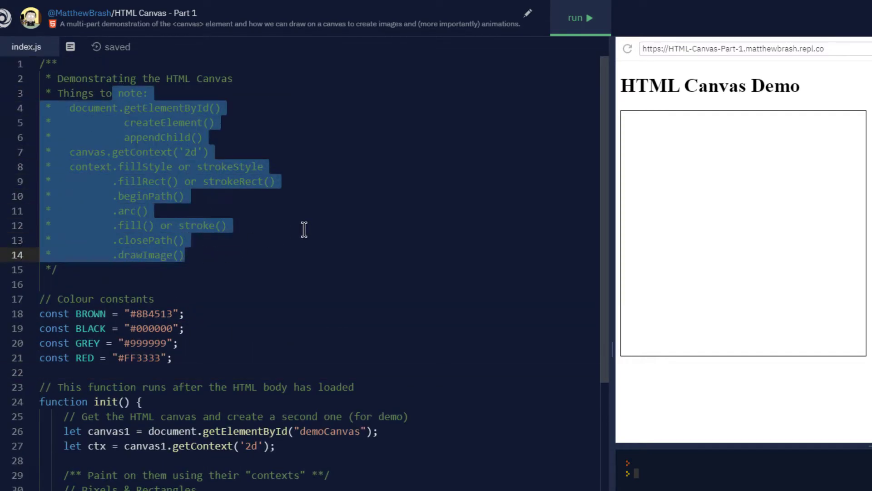
{"action": "mouse_move", "coordinate": [271, 231]}
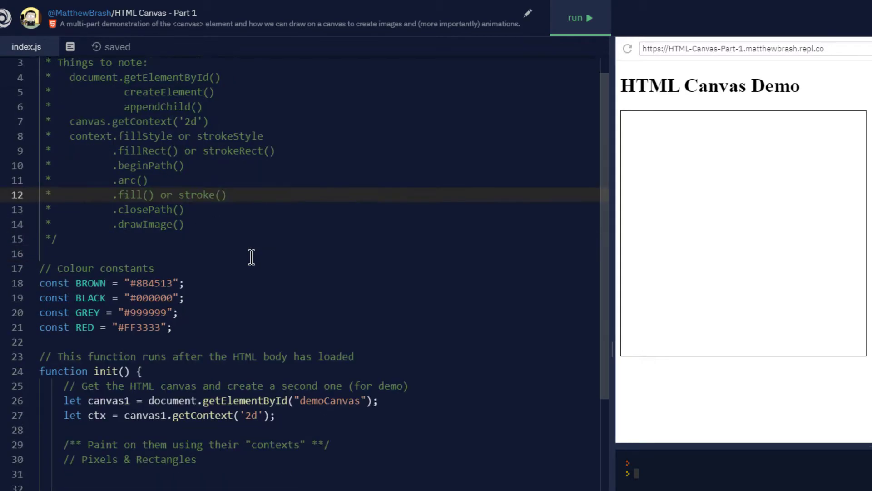
Scroll index.js past the comment header and highlight the init function declaration
{"action": "scroll", "scroll_direction": "down", "scroll_amount": 3}
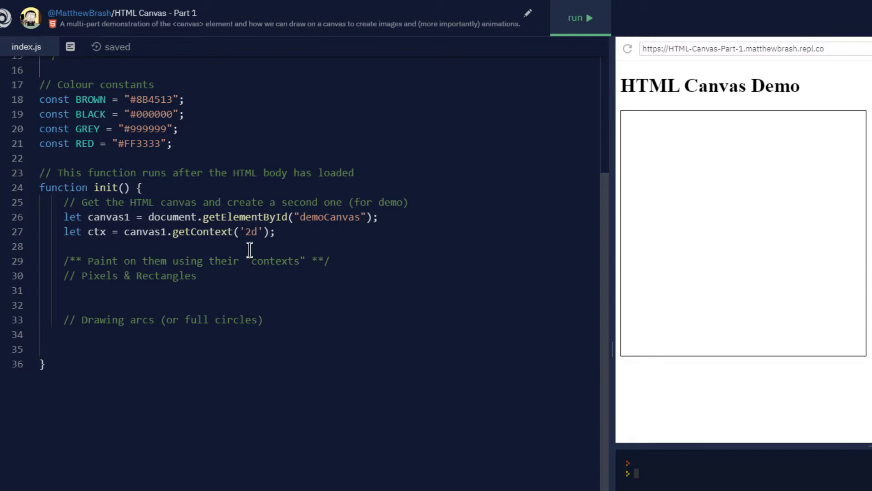
{"action": "left_click_drag", "start_coordinate": [39, 99], "coordinate": [173, 144]}
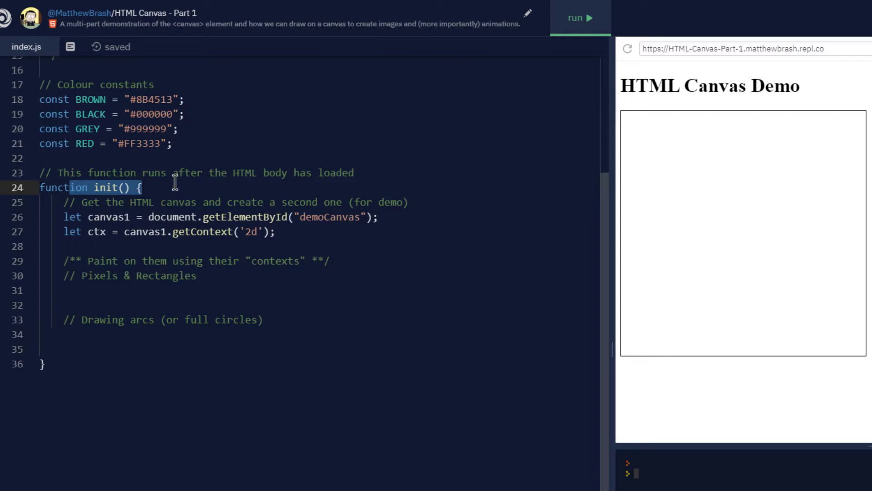
{"action": "mouse_move", "coordinate": [291, 228]}
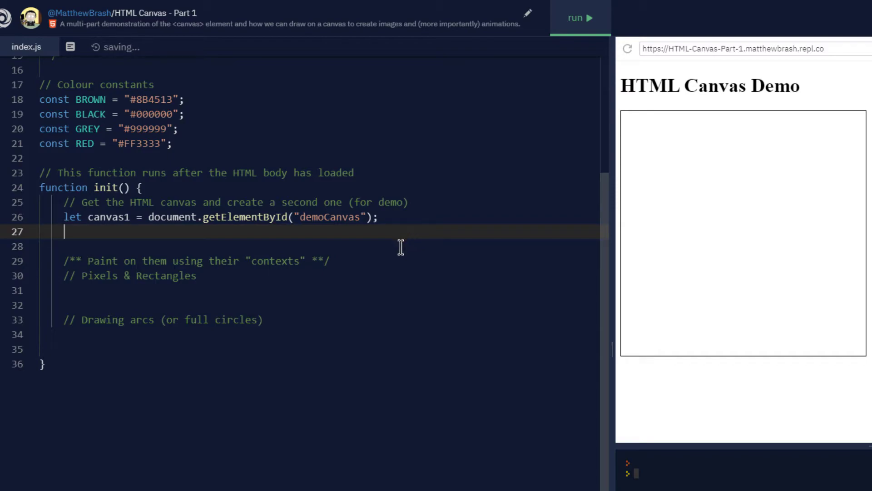
{"action": "mouse_move", "coordinate": [383, 260]}
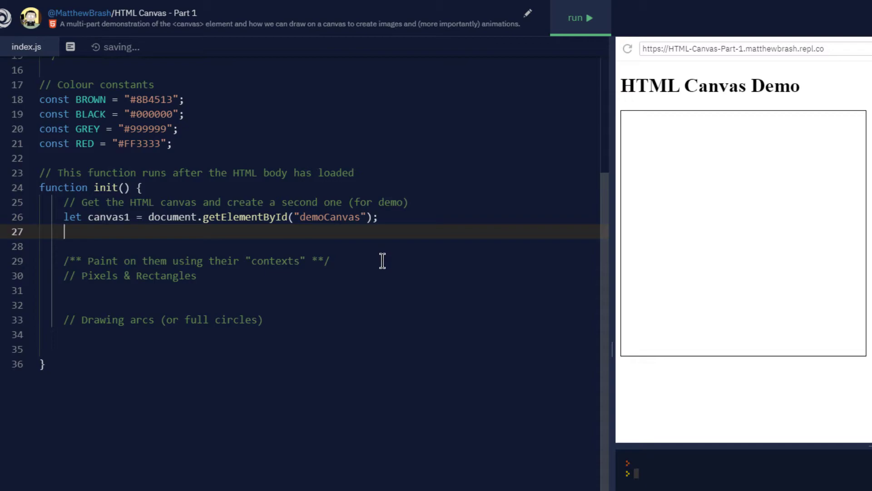
Highlight the canvas1 variable and the 'demoCanvas' id string in the remaining lookup line
{"action": "double_click", "coordinate": [109, 217]}
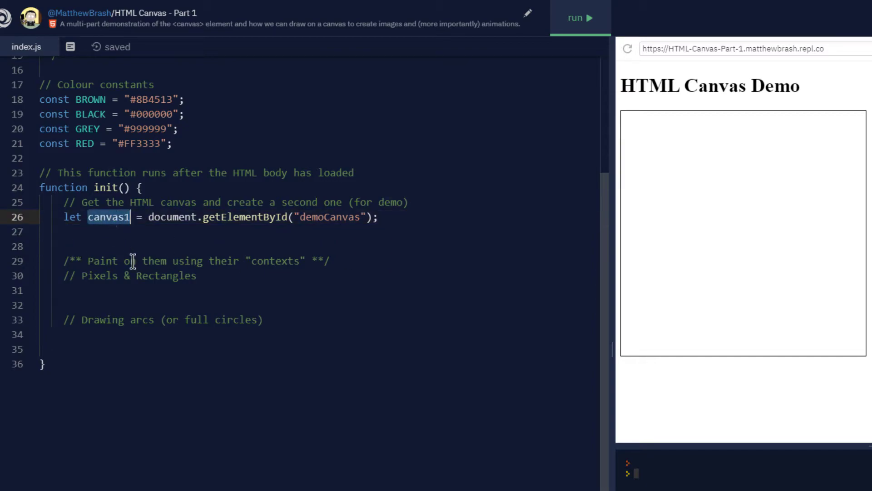
{"action": "mouse_move", "coordinate": [156, 269]}
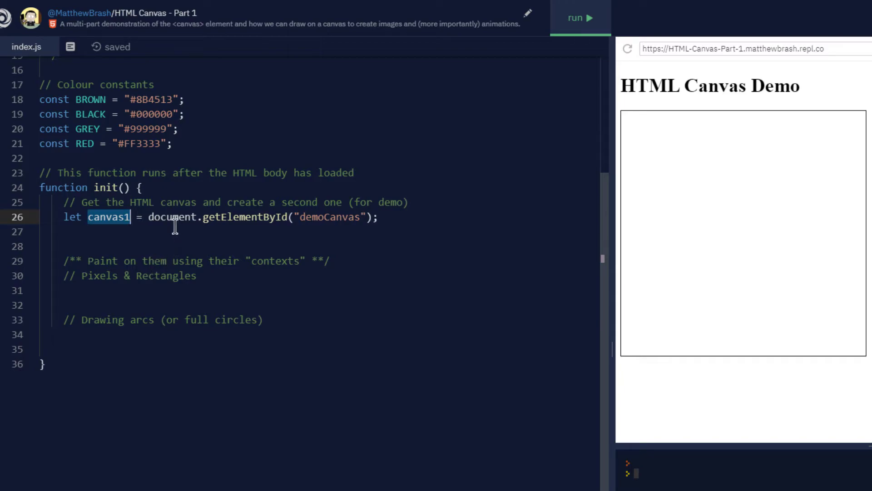
{"action": "double_click", "coordinate": [217, 218]}
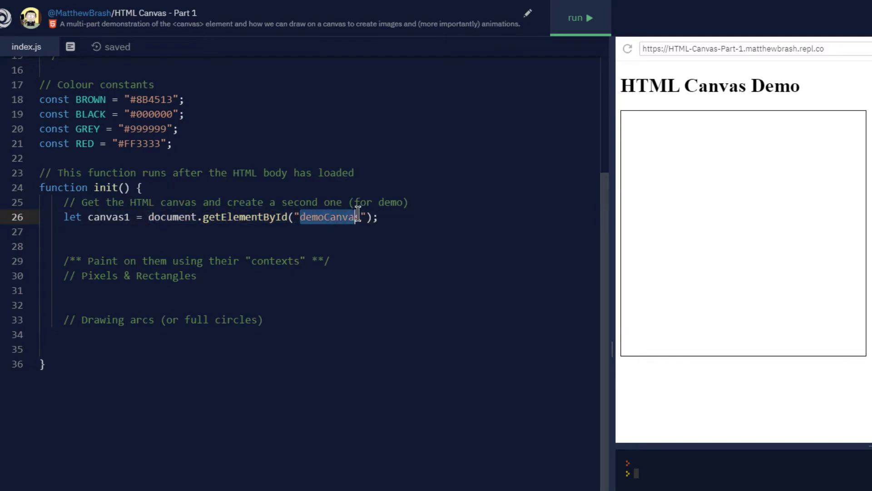
{"action": "double_click", "coordinate": [328, 217]}
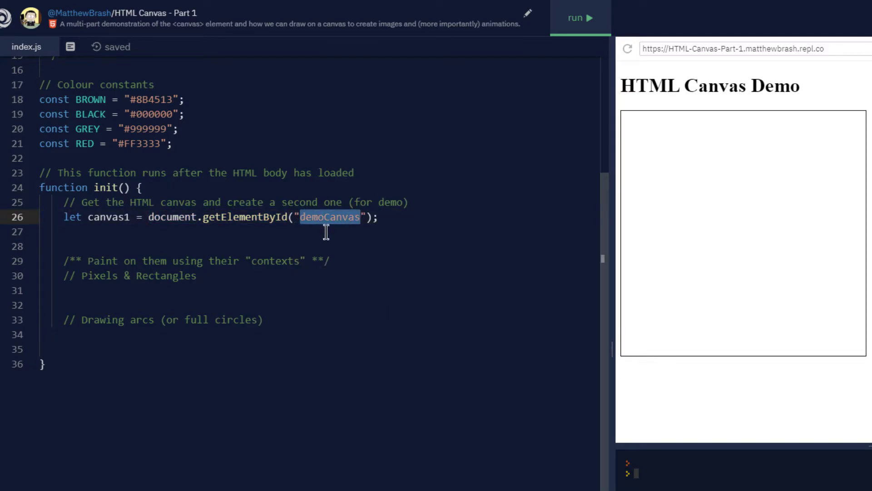
{"action": "mouse_move", "coordinate": [283, 232]}
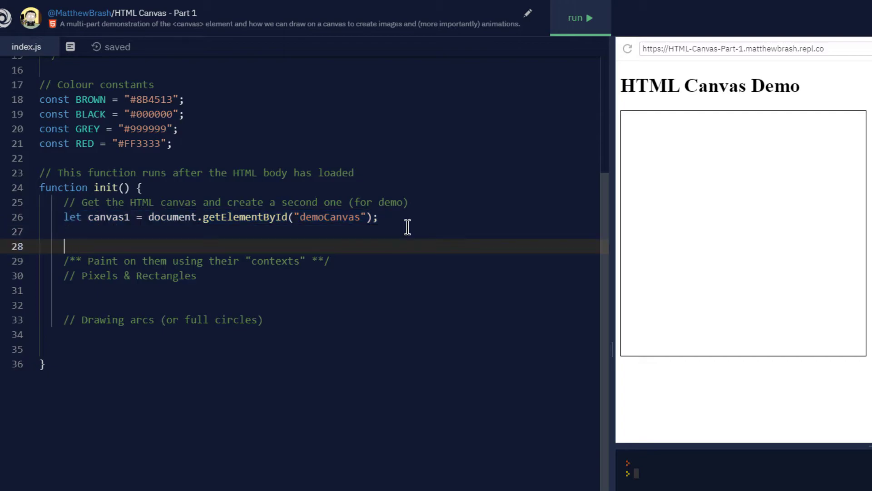
Declare let canvas2 = document.createElement("canvas"); in init and begin the next line
{"action": "type", "text": "let"}
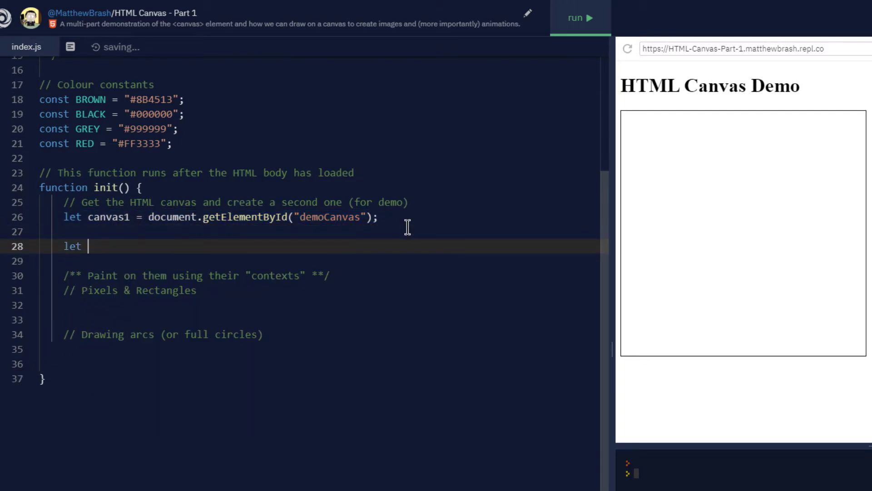
{"action": "type", "text": "canvas"}
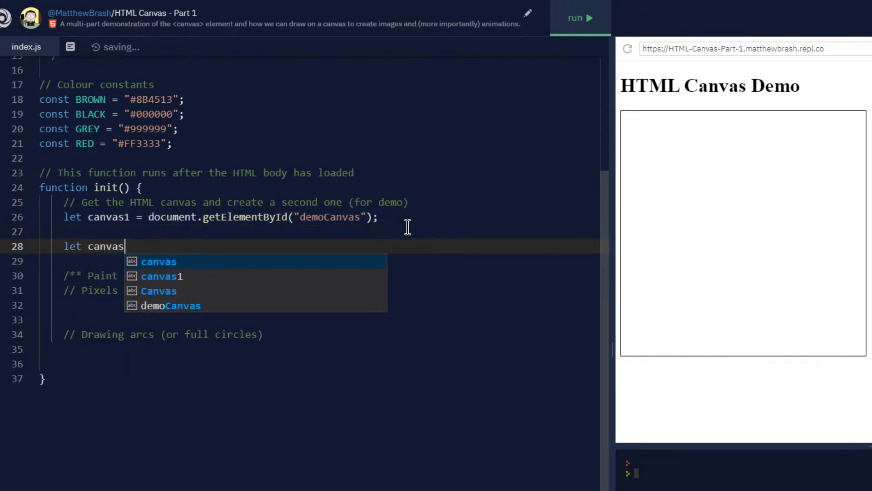
{"action": "type", "text": "2 ="}
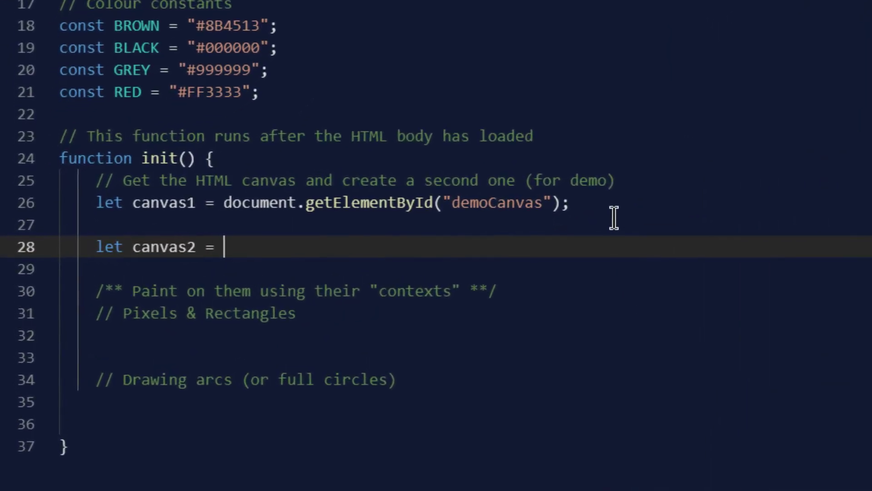
{"action": "type", "text": "document."}
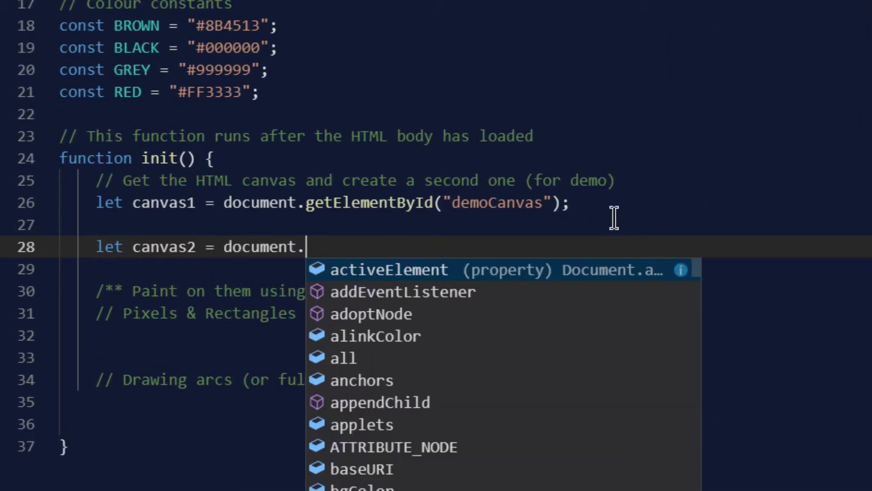
{"action": "type", "text": "createElement("}
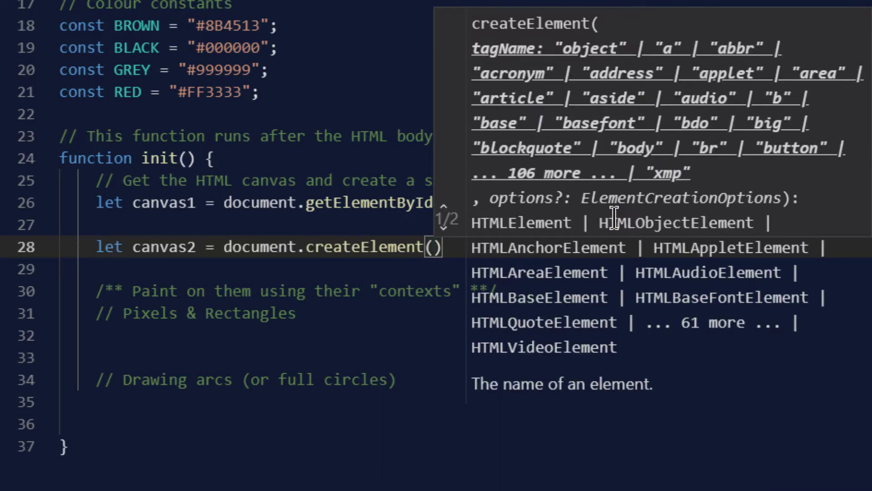
{"action": "mouse_move", "coordinate": [365, 126]}
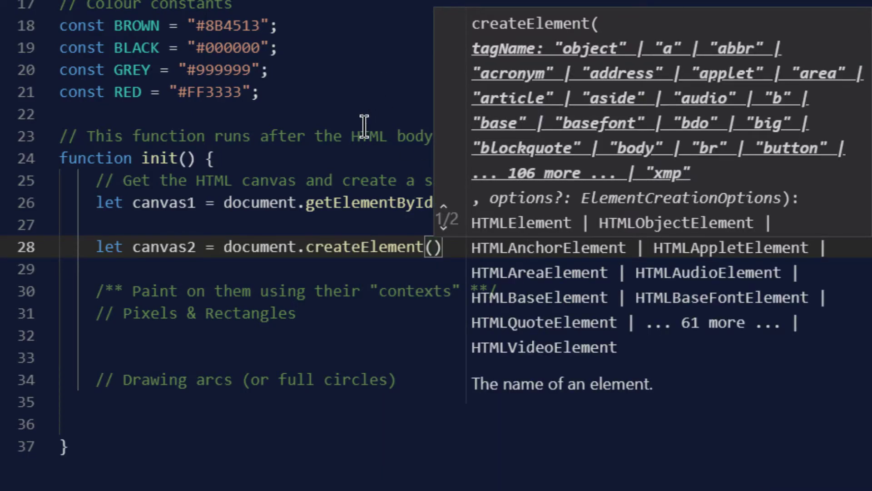
{"action": "type", "text": "\""}
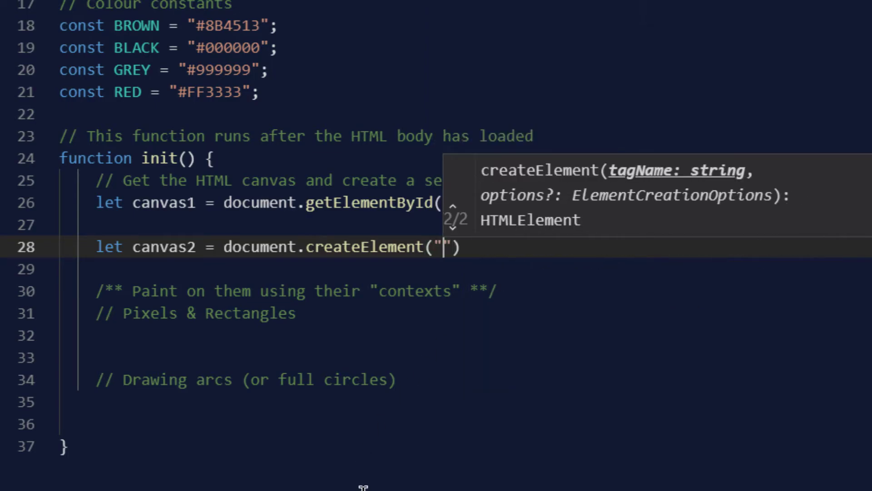
{"action": "type", "text": "canvas"}
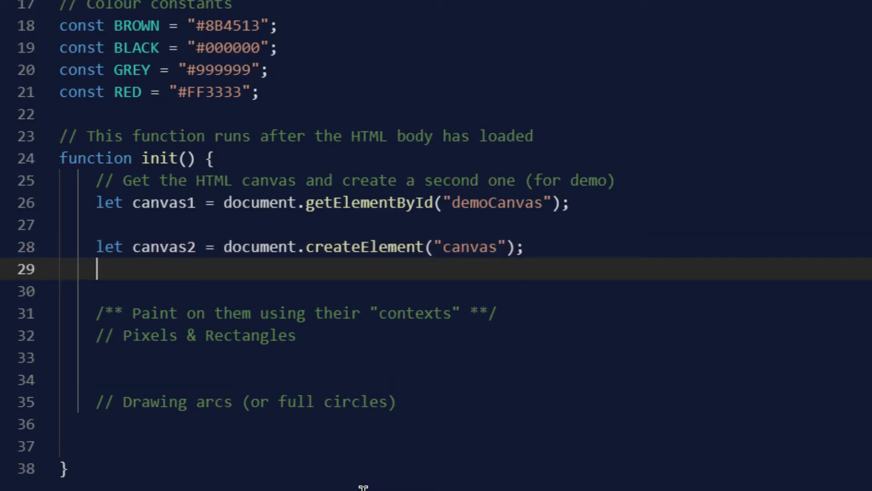
{"action": "type", "text": "can"}
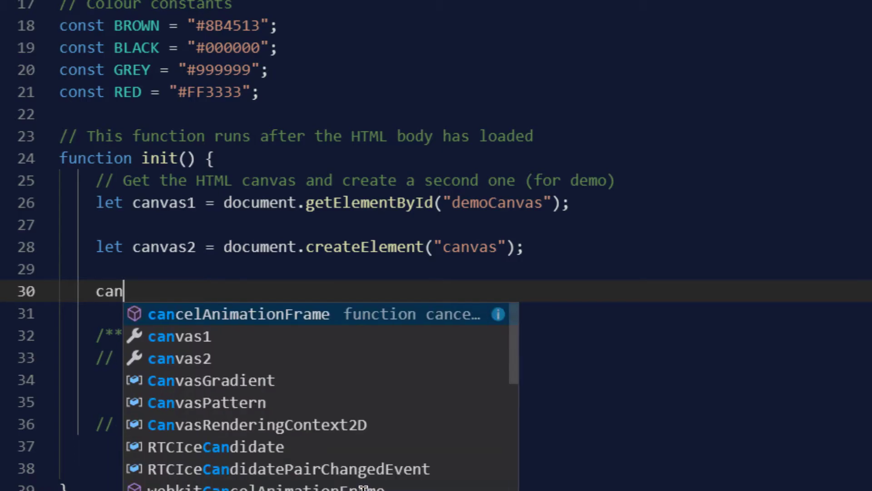
Set canvas2.width = 200 and canvas2.height = 100
{"action": "type", "text": "vas."}
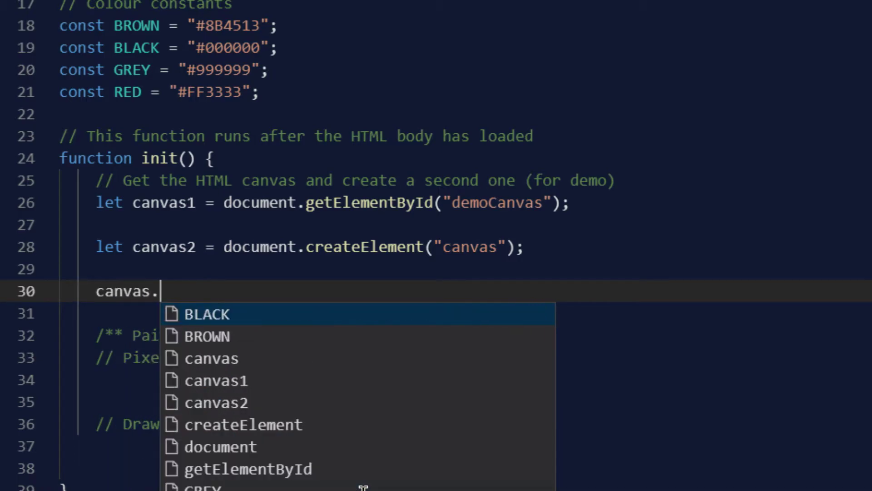
{"action": "type", "text": "wi"}
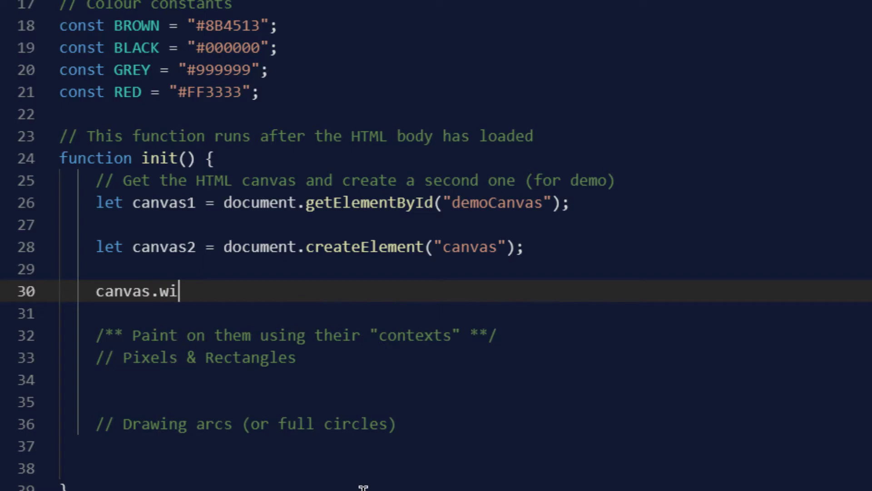
{"action": "type", "text": "dth = 200"}
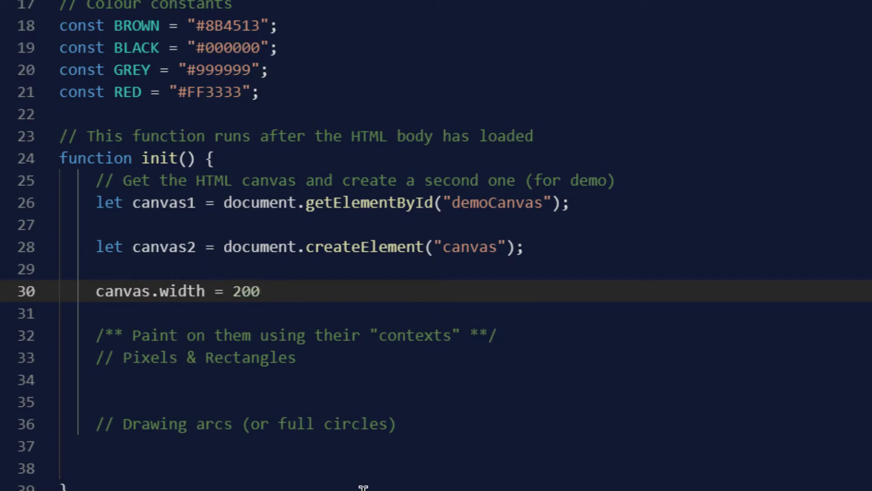
{"action": "type", "text": "canvas."}
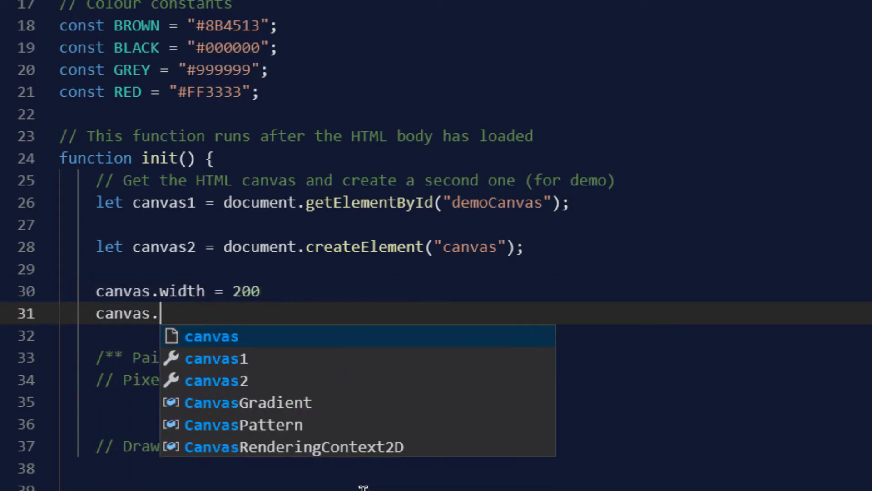
{"action": "type", "text": "height = 100;"}
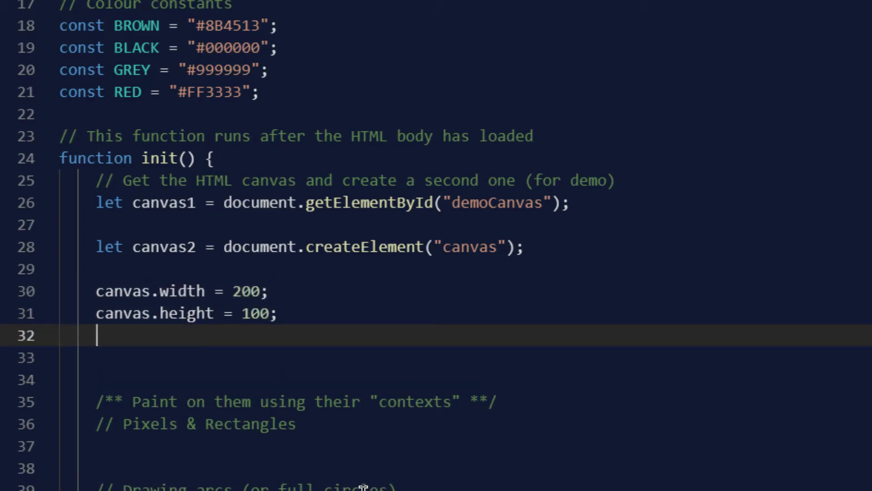
Set canvas2.style.cssText to "border:1px solid #FF0000"
{"action": "type", "text": "canvas."}
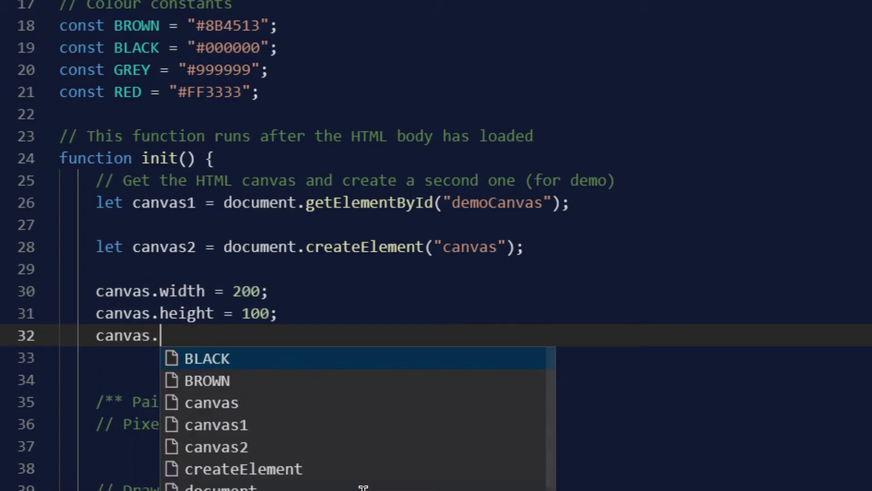
{"action": "type", "text": "style.cssText ="}
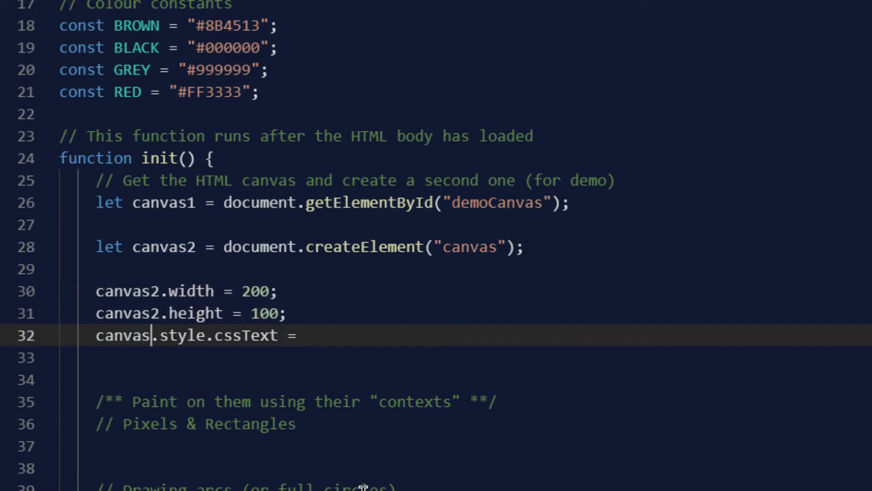
{"action": "type", "text": "2"}
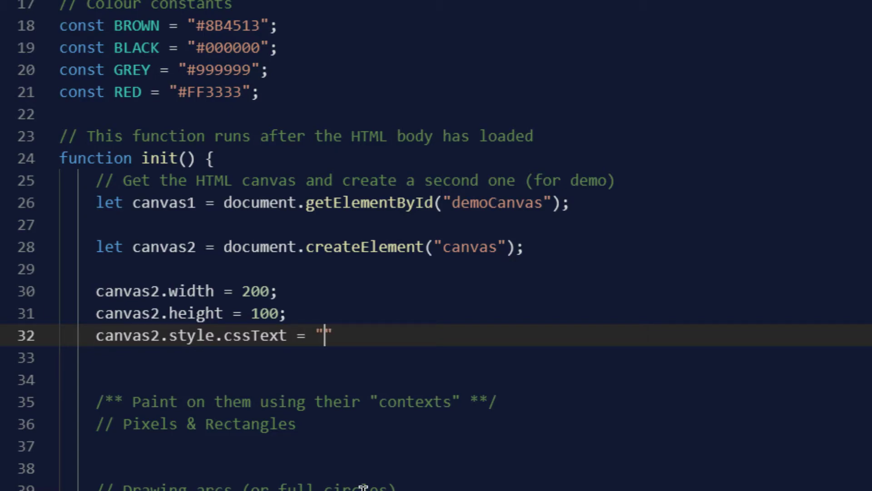
{"action": "type", "text": "border"}
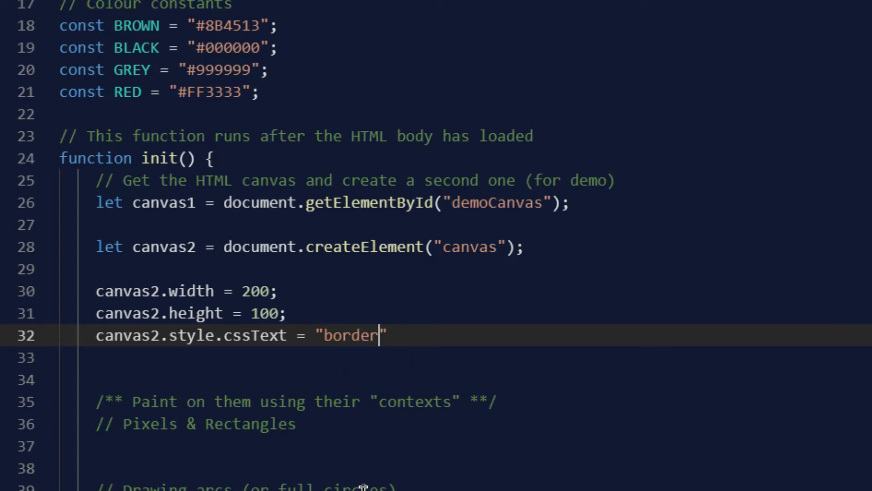
{"action": "type", "text": ":1px"}
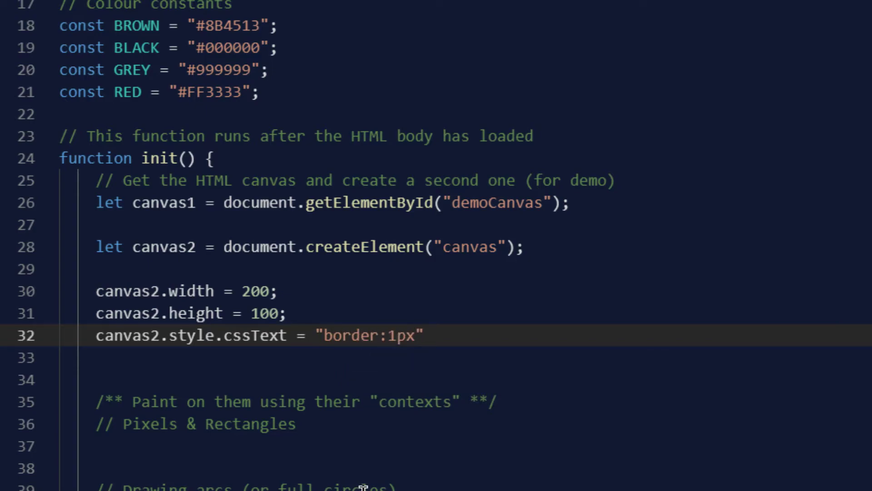
{"action": "type", "text": "solid"}
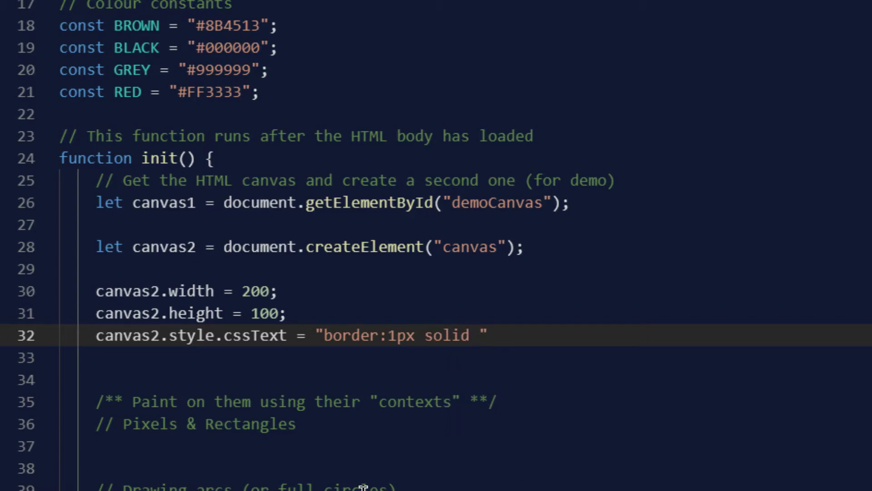
{"action": "type", "text": "#FF"}
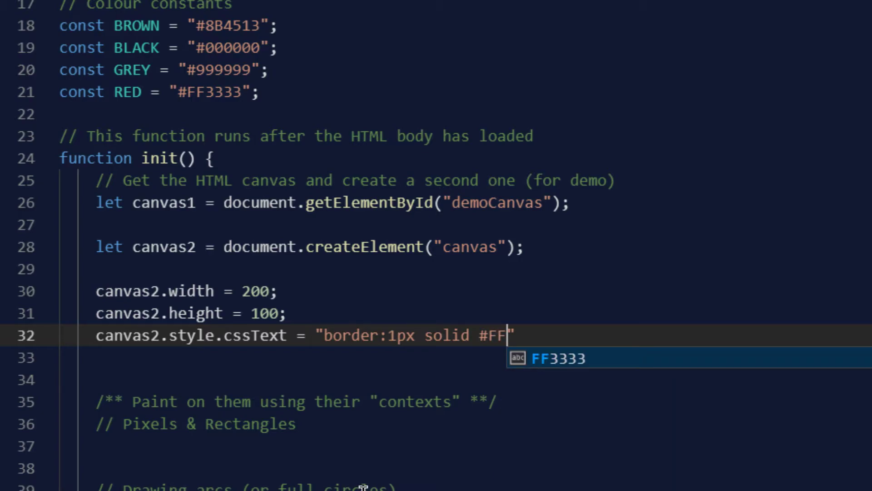
{"action": "type", "text": "0000"}
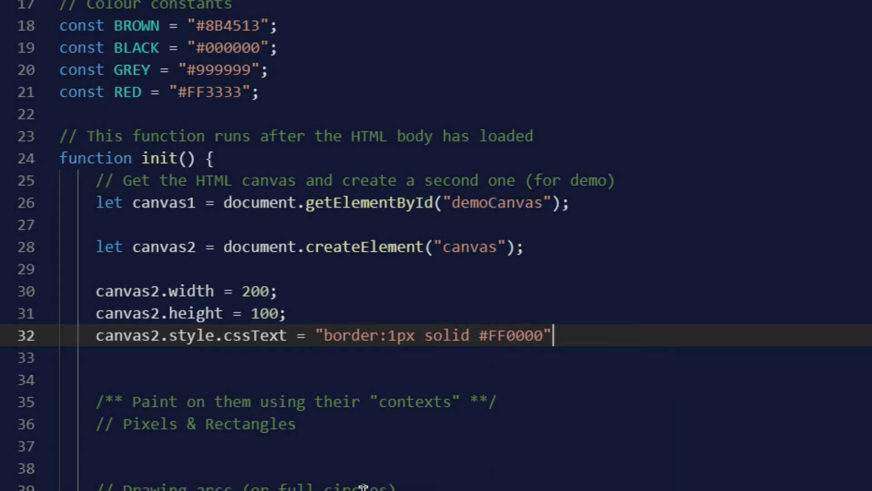
{"action": "left_click", "coordinate": [573, 13]}
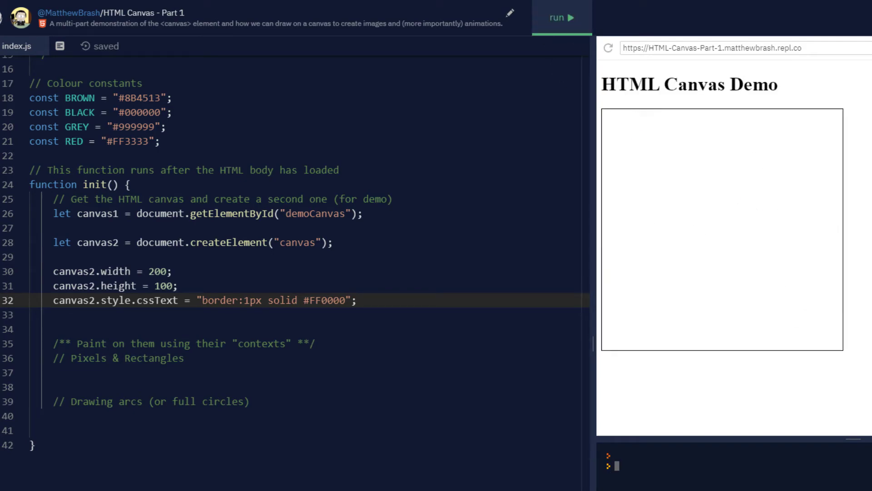
{"action": "mouse_move", "coordinate": [369, 300]}
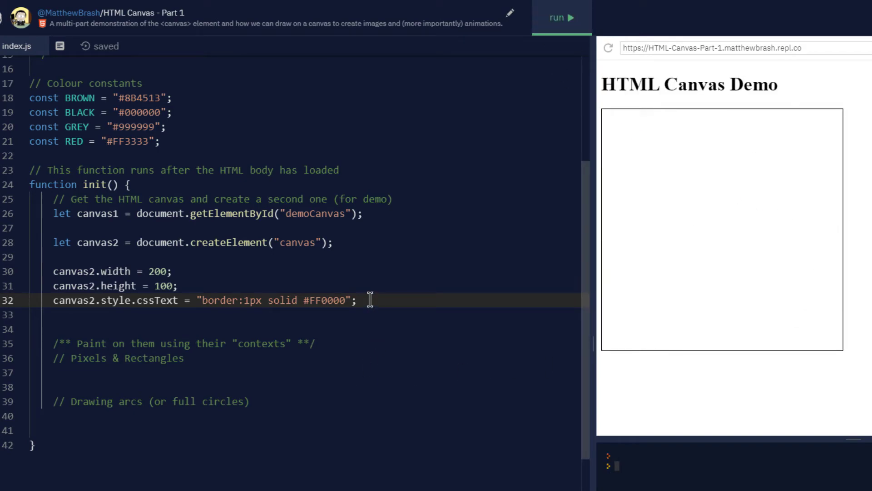
Add document.getElementById("container").appendChild(canvas2); to init
{"action": "type", "text": "document."}
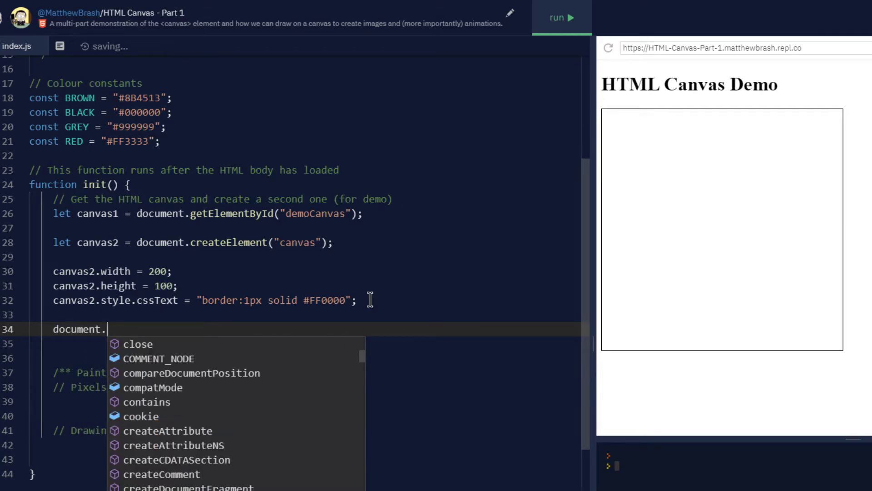
{"action": "type", "text": "get"}
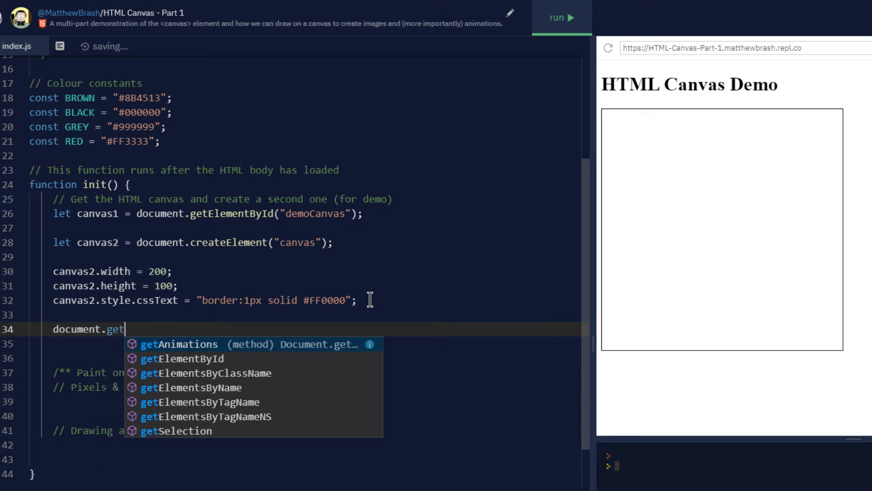
{"action": "type", "text": "ElementById(\"container"}
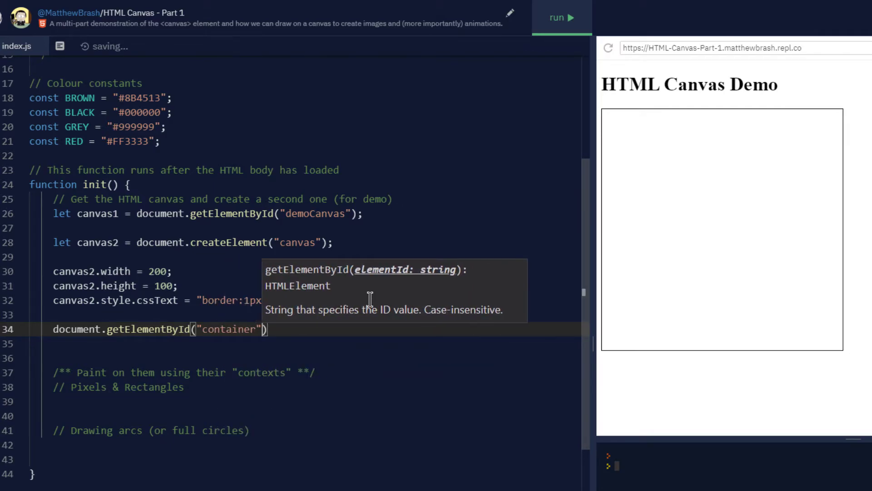
{"action": "type", "text": ".add"}
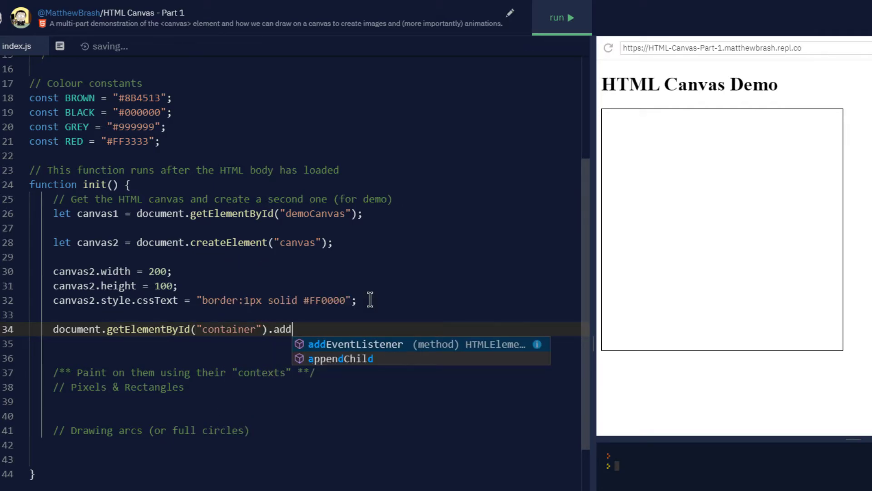
{"action": "left_click", "coordinate": [340, 358]}
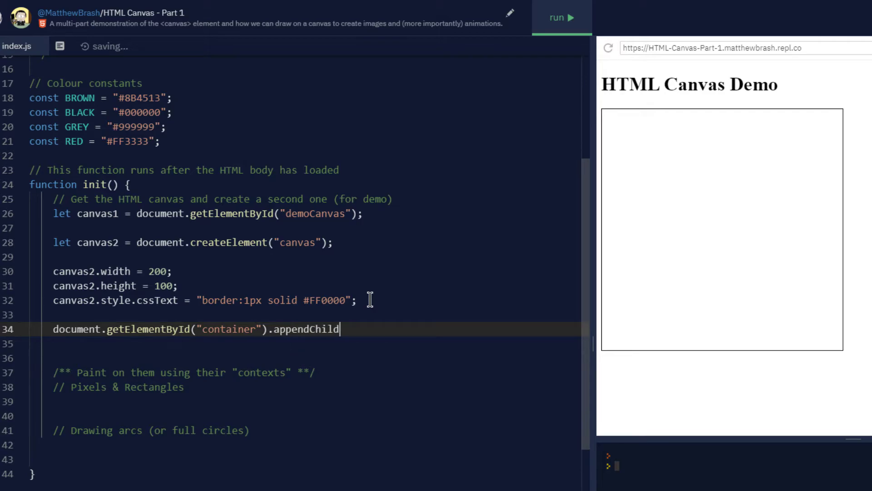
{"action": "type", "text": "()"}
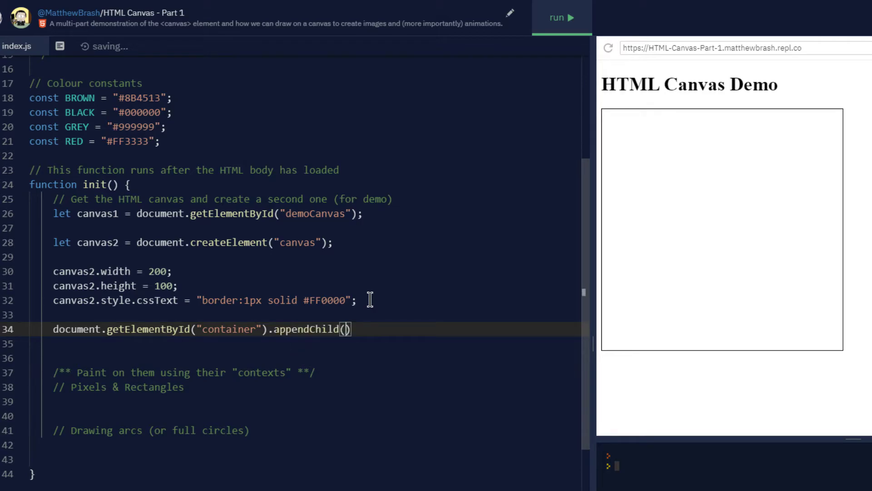
{"action": "type", "text": "canvas2"}
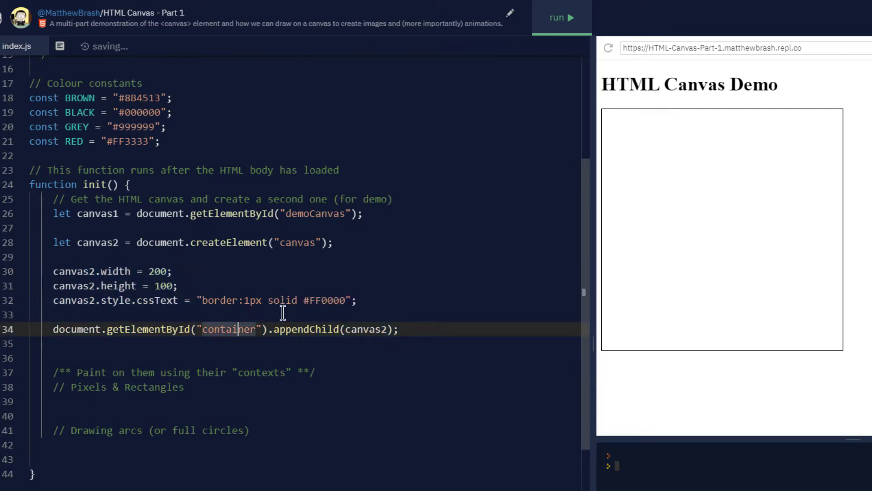
Run the page and check the preview for the red-bordered 200×100 canvas
{"action": "left_click", "coordinate": [562, 17]}
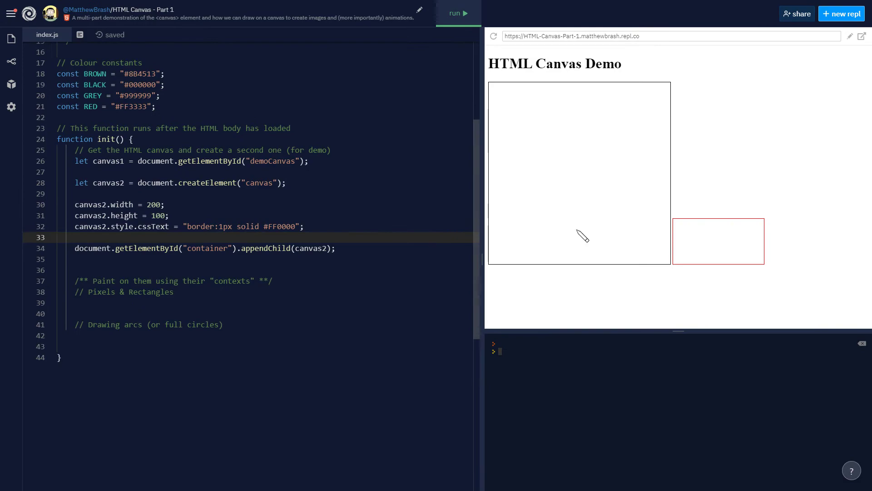
{"action": "mouse_move", "coordinate": [672, 227]}
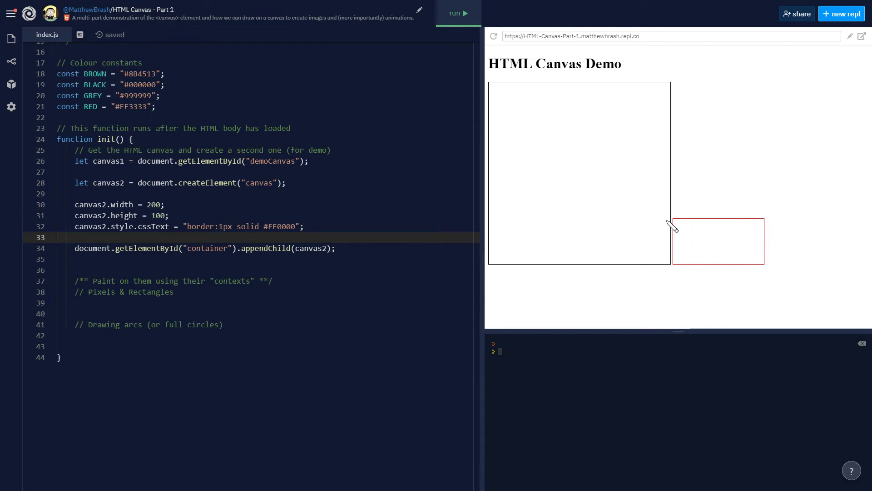
{"action": "mouse_move", "coordinate": [775, 268]}
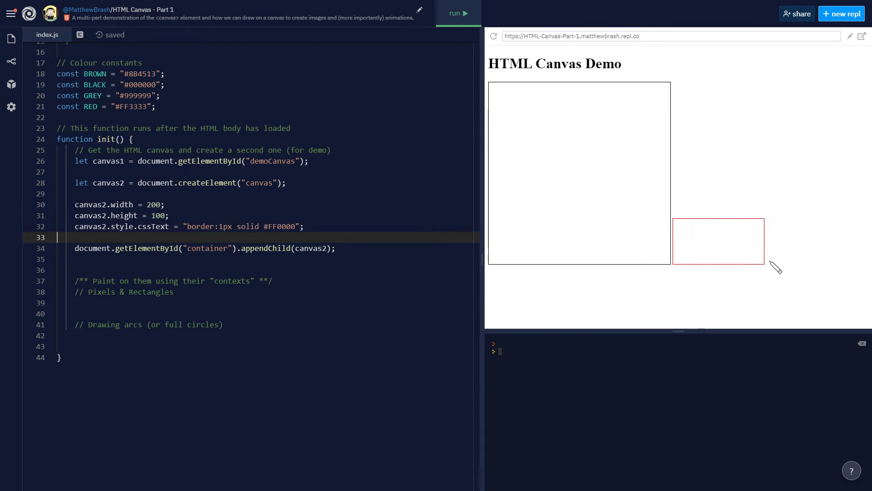
{"action": "mouse_move", "coordinate": [749, 235]}
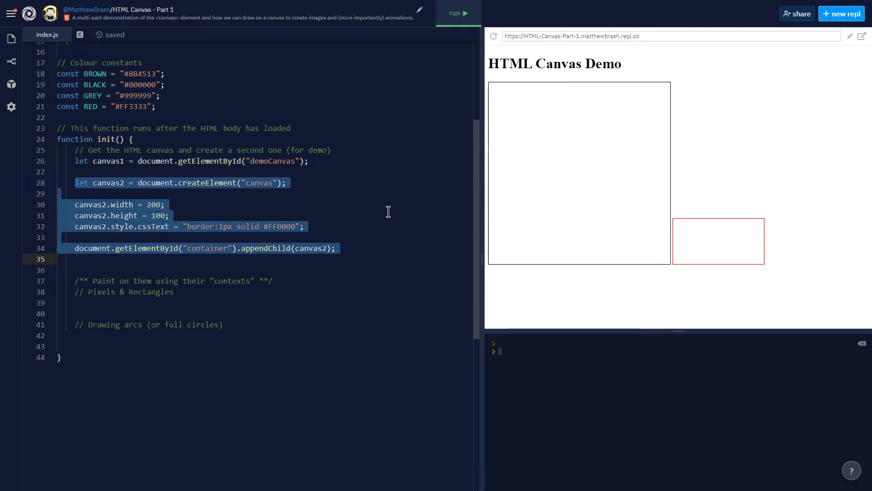
Delete the second-canvas code and leave blank lines below the canvas1 declaration
{"action": "key", "text": "Delete"}
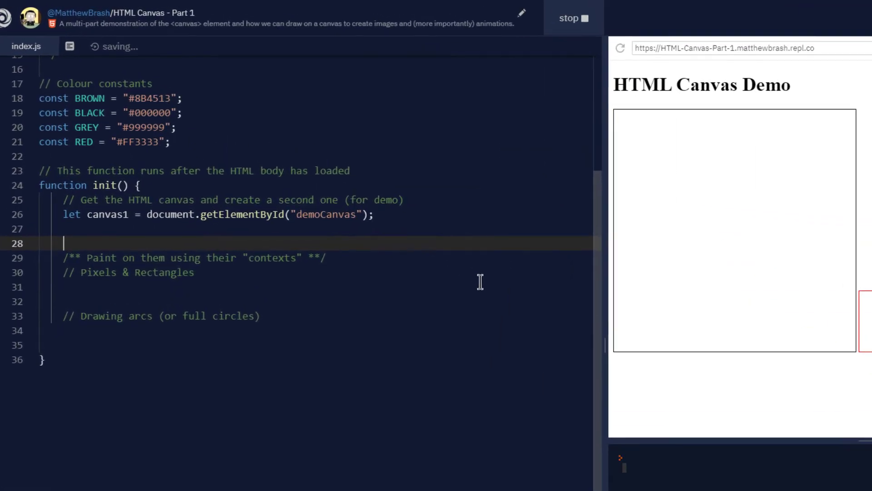
{"action": "left_click", "coordinate": [573, 17]}
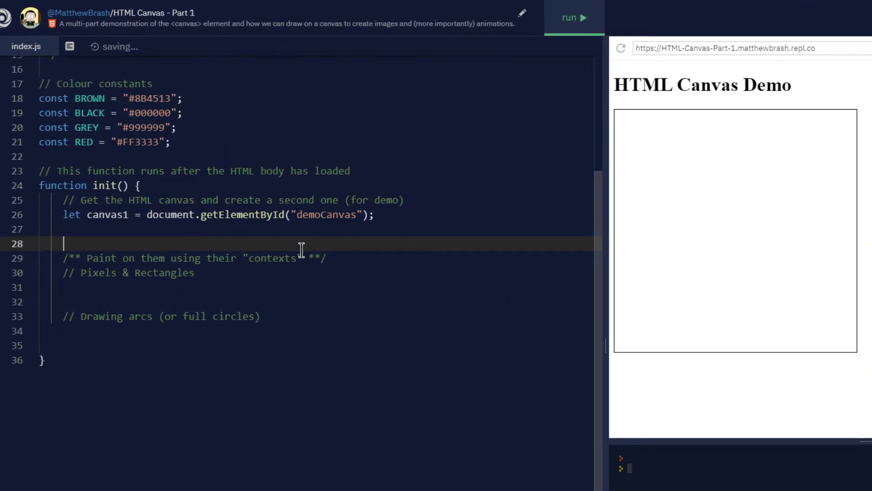
{"action": "key", "text": "Backspace"}
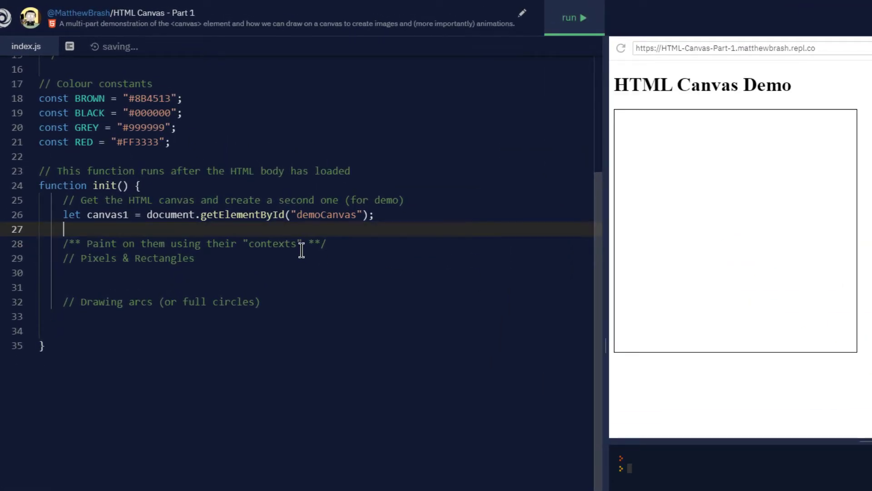
{"action": "key", "text": "Enter"}
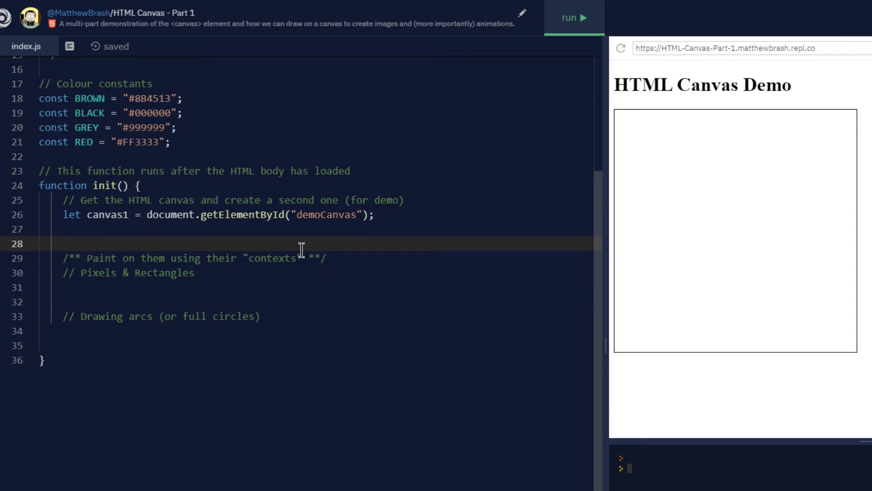
{"action": "mouse_move", "coordinate": [377, 267]}
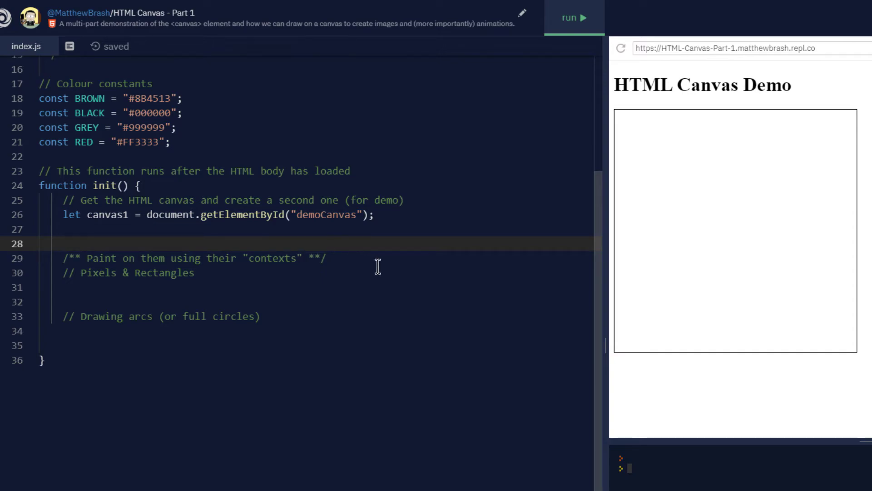
{"action": "mouse_move", "coordinate": [679, 181]}
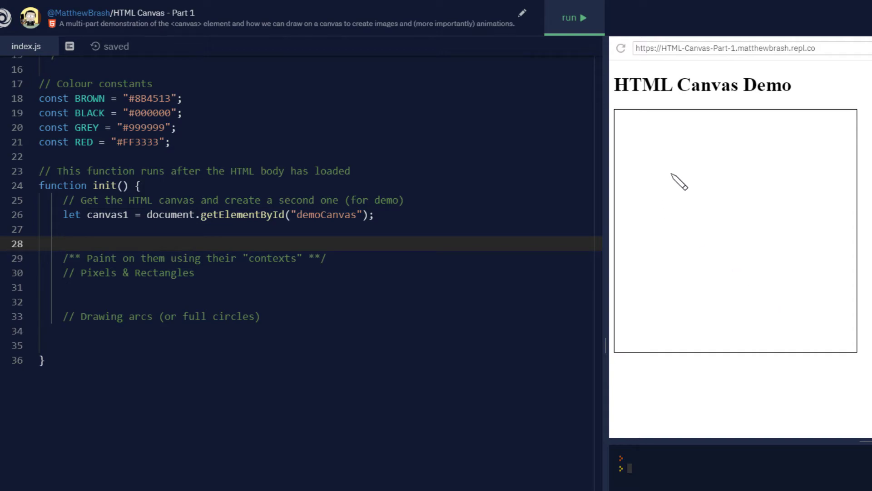
{"action": "mouse_move", "coordinate": [824, 327]}
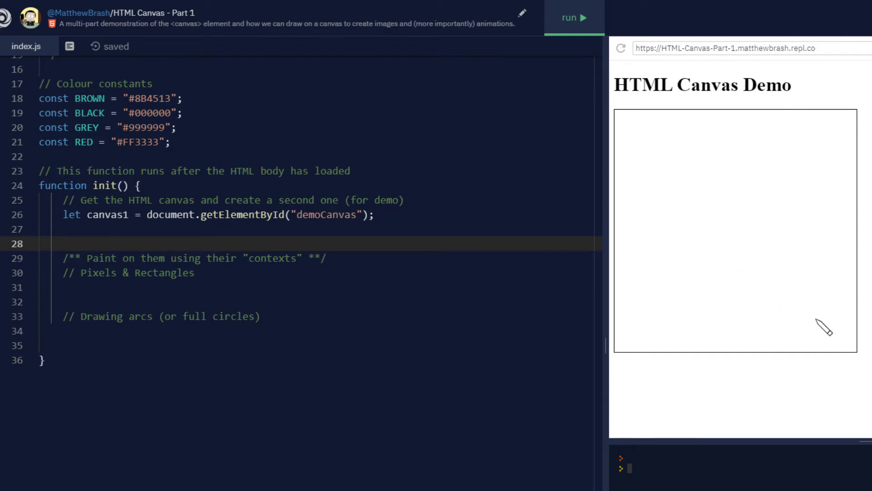
{"action": "mouse_move", "coordinate": [788, 348]}
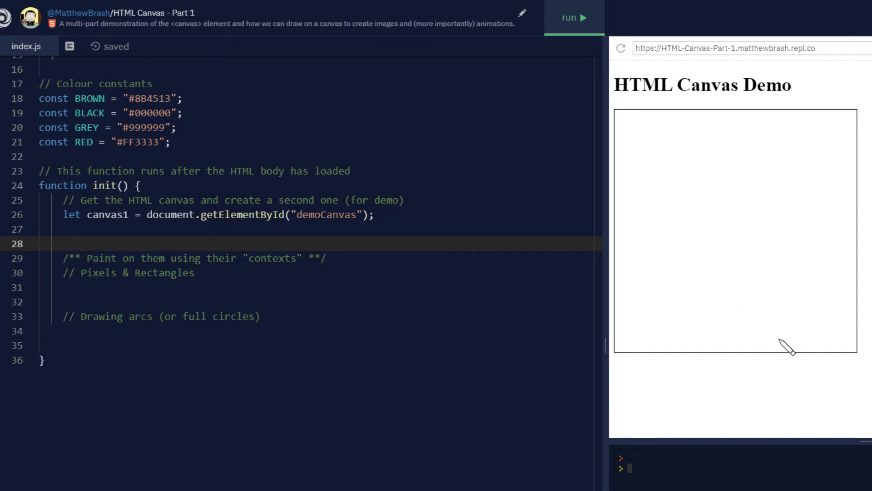
{"action": "mouse_move", "coordinate": [700, 158]}
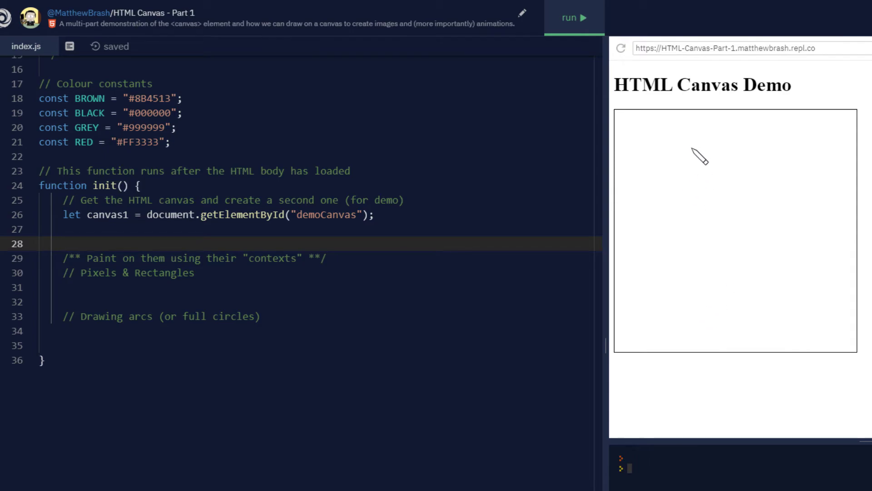
{"action": "mouse_move", "coordinate": [305, 288]}
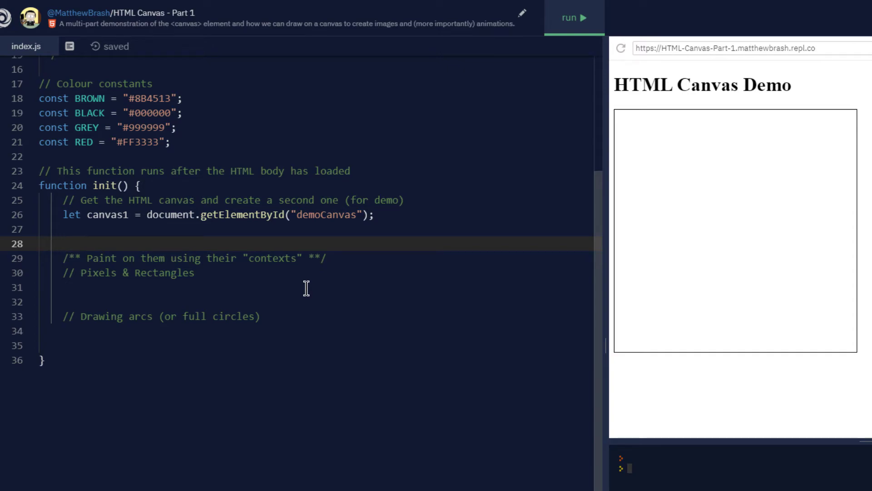
{"action": "key", "text": "Enter"}
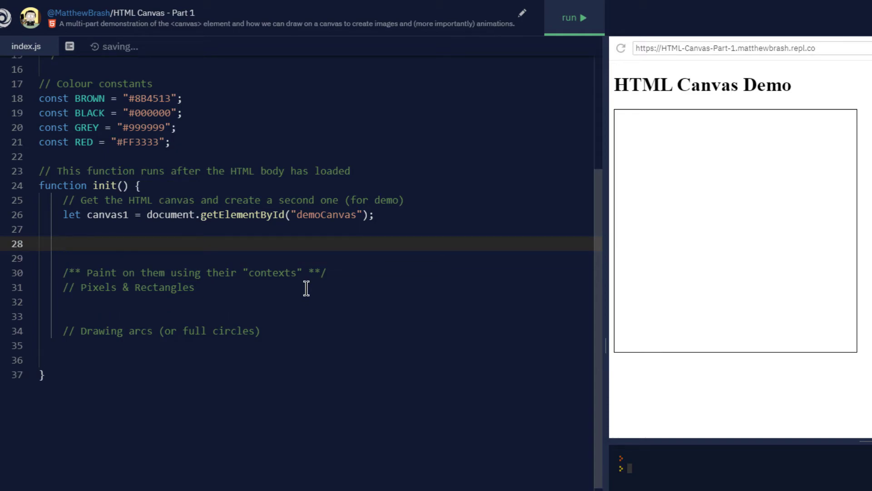
Type let ctx = canvas1.getContext("2d"); and open blank lines below it
{"action": "type", "text": "let"}
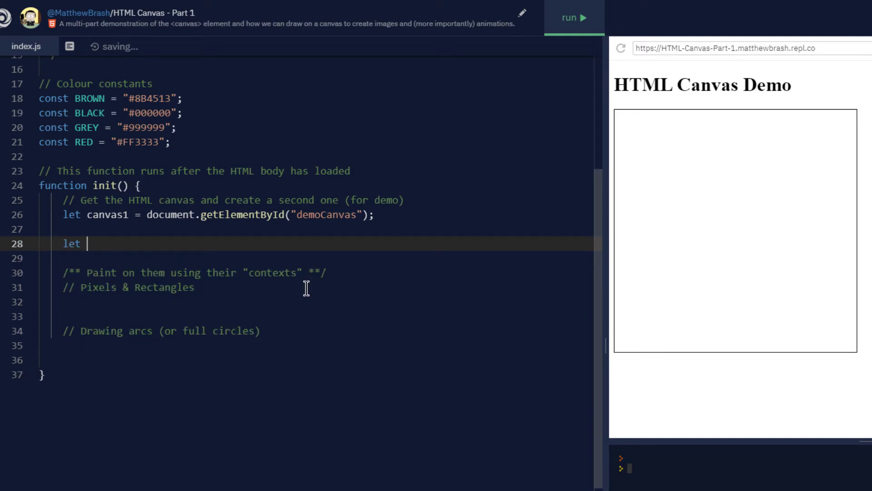
{"action": "type", "text": "ctx ="}
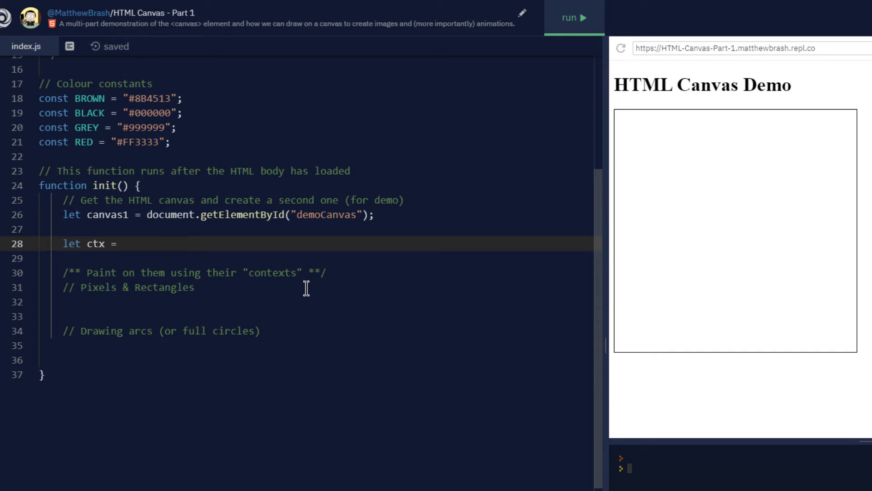
{"action": "left_click", "coordinate": [122, 244]}
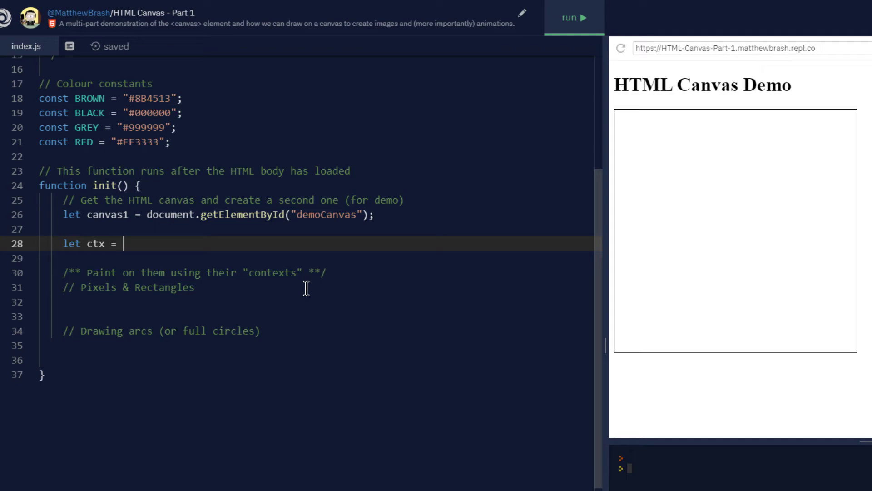
{"action": "type", "text": "c"}
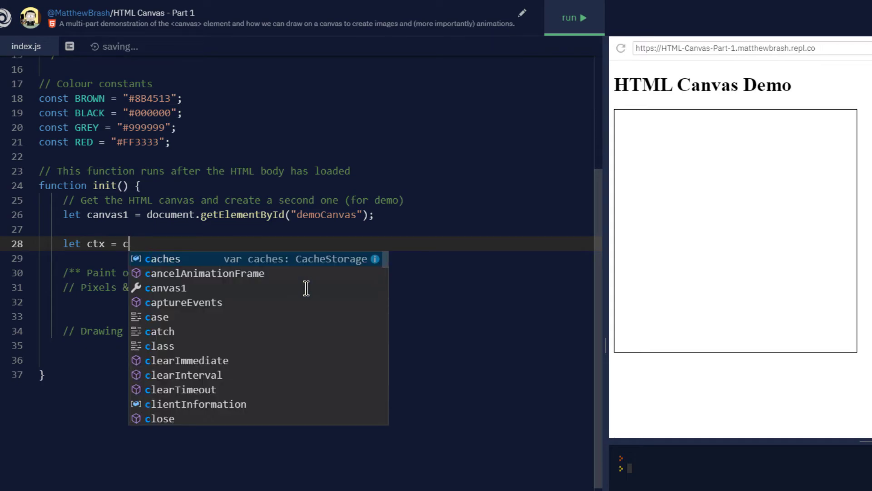
{"action": "type", "text": "anvas1."}
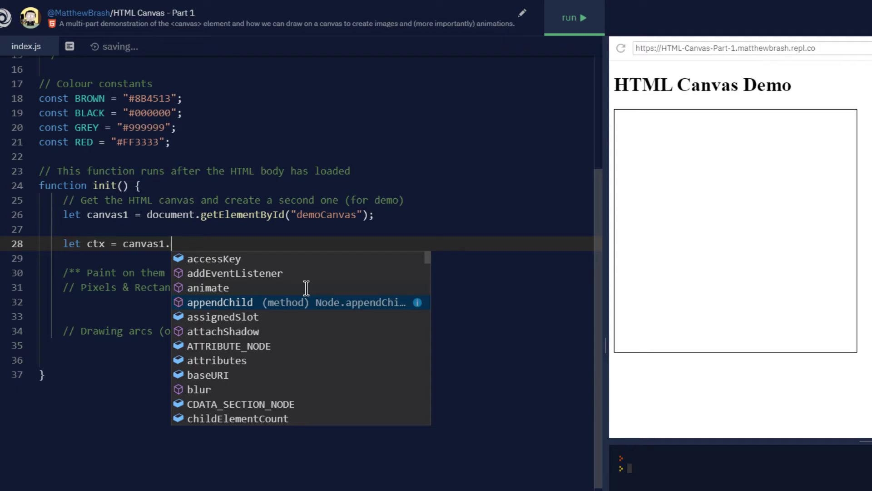
{"action": "type", "text": "getContext"}
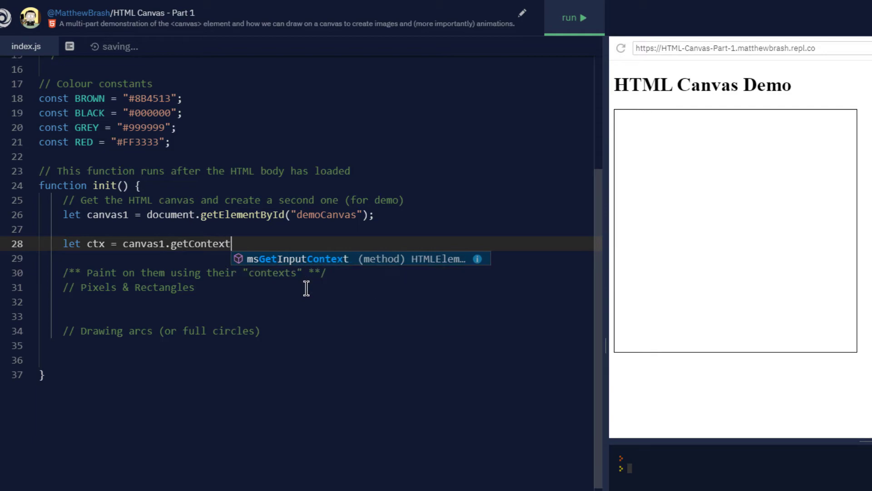
{"action": "type", "text": "();"}
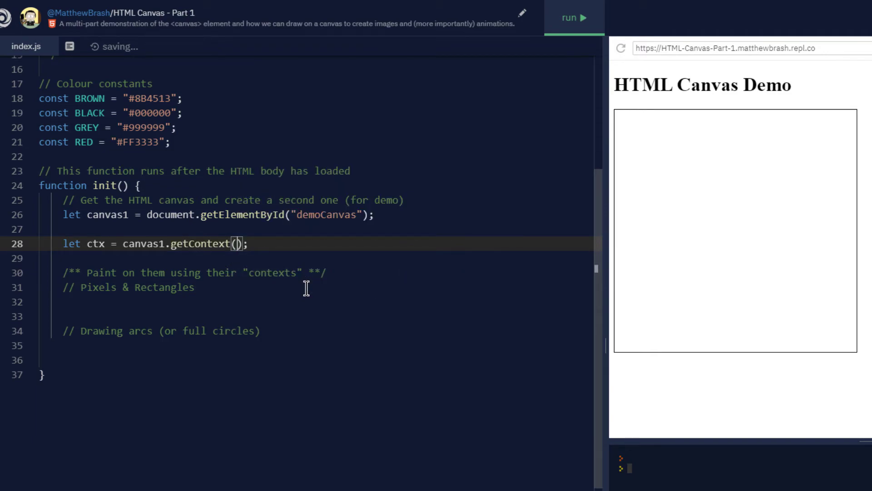
{"action": "type", "text": "\"\""}
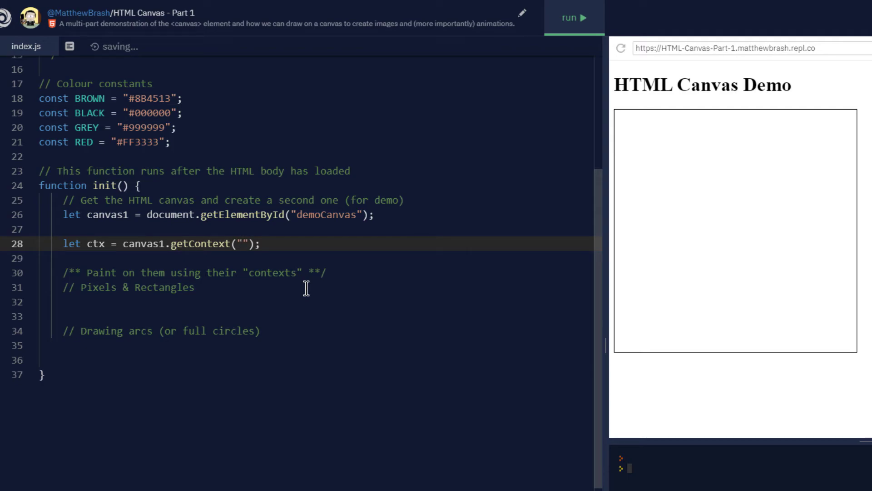
{"action": "type", "text": "2d"}
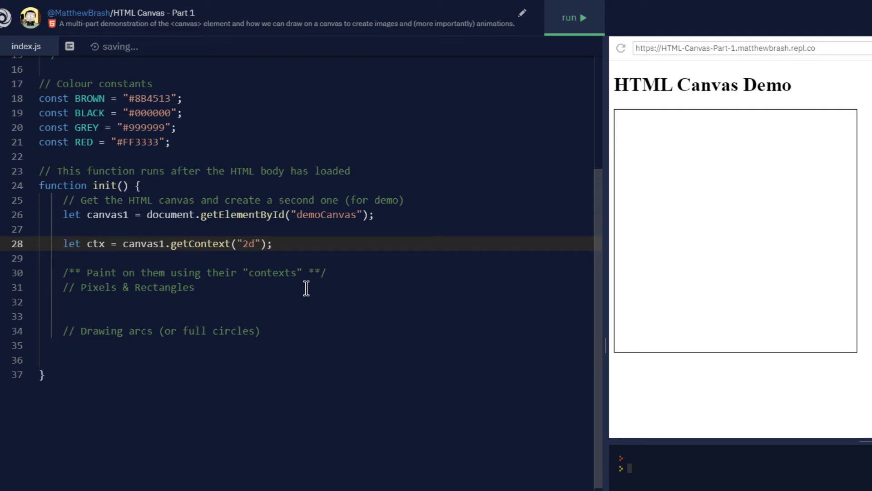
{"action": "left_click", "coordinate": [272, 243]}
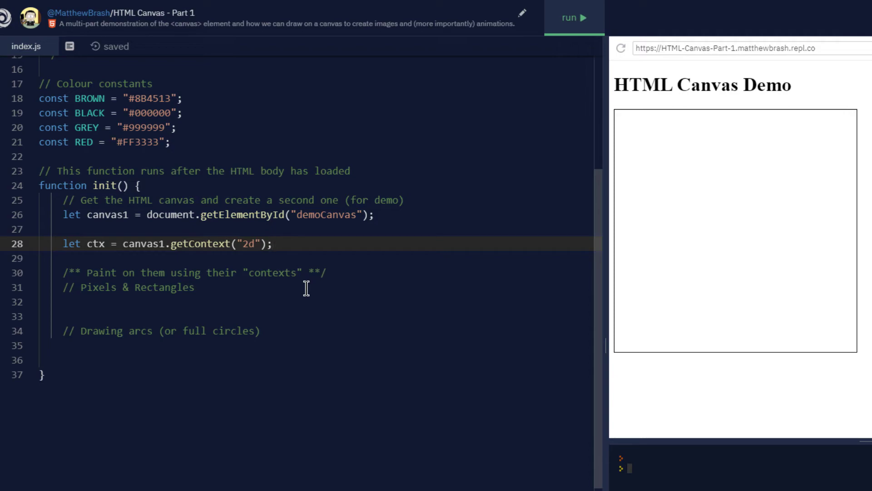
{"action": "key", "text": "Enter"}
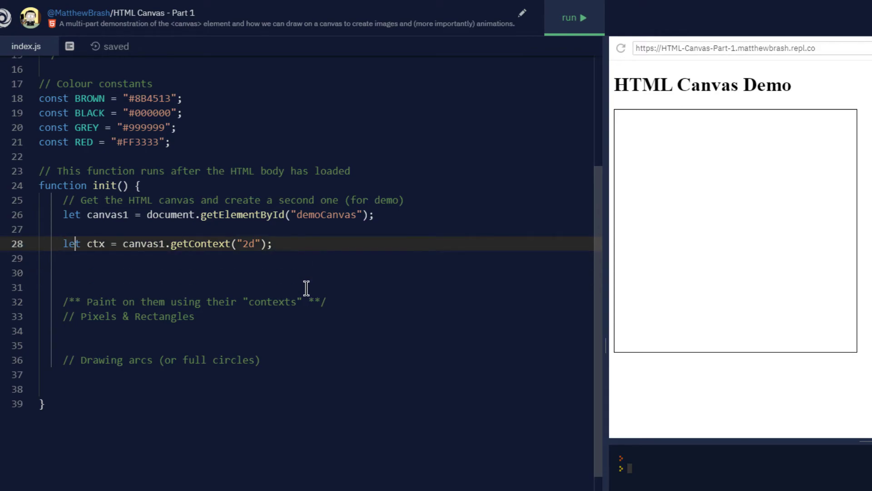
Move document.getElementById("demoCanvas") between the canvas1 and ctx lines, then restore the canvas1 lookup
{"action": "double_click", "coordinate": [96, 243]}
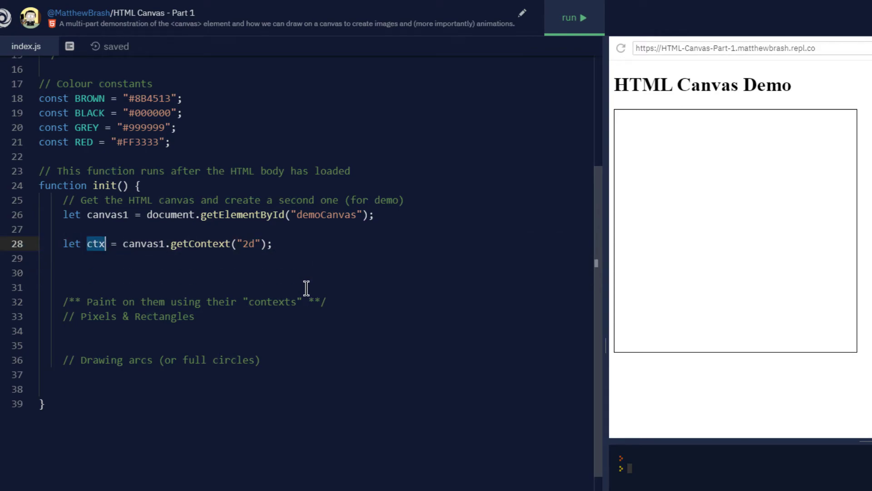
{"action": "double_click", "coordinate": [107, 215]}
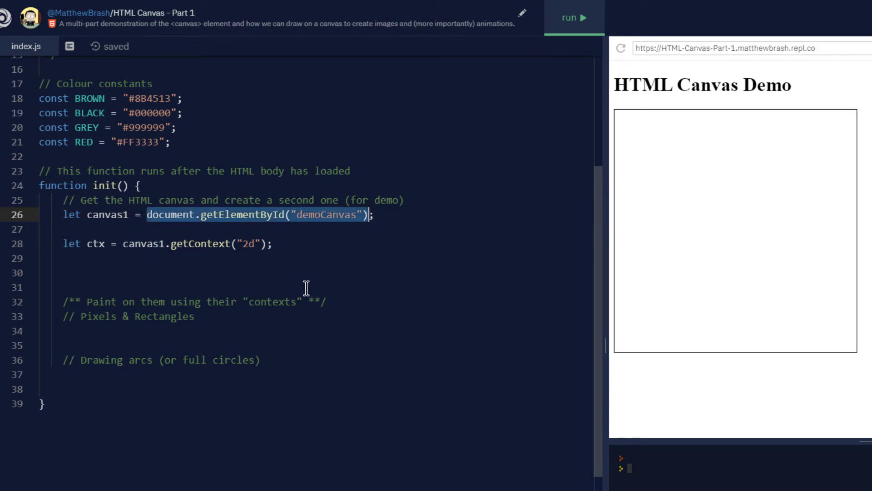
{"action": "key", "text": "Delete"}
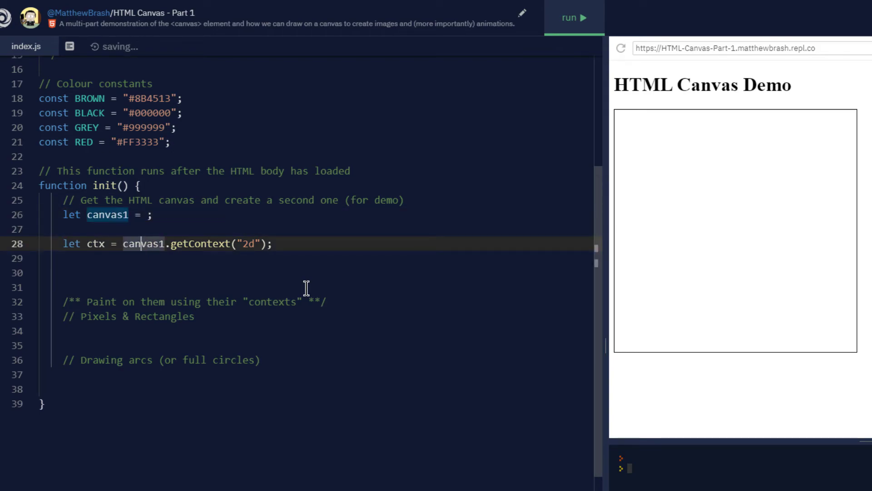
{"action": "type", "text": "document.getElementById(\"demoCanvas\")"}
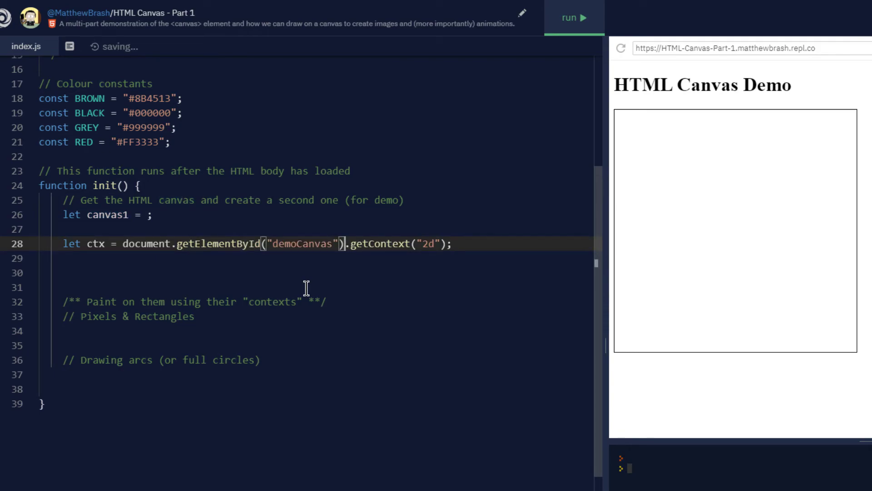
{"action": "mouse_move", "coordinate": [306, 317]}
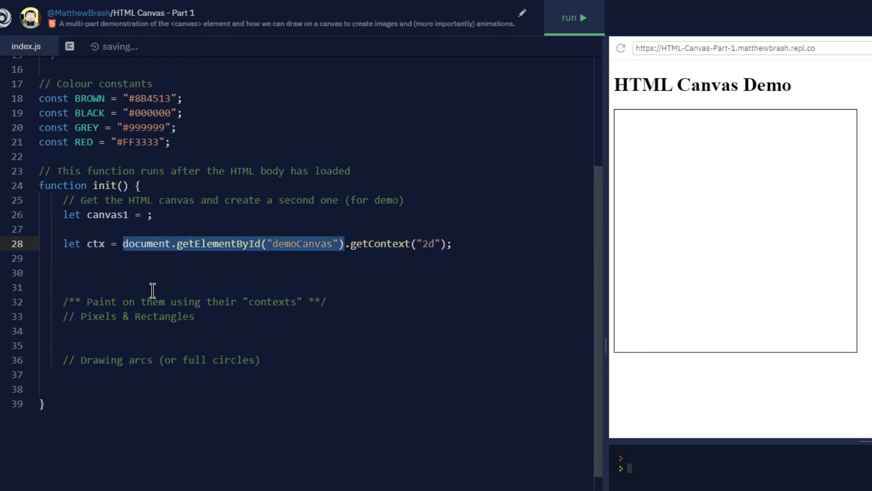
{"action": "key", "text": "Delete"}
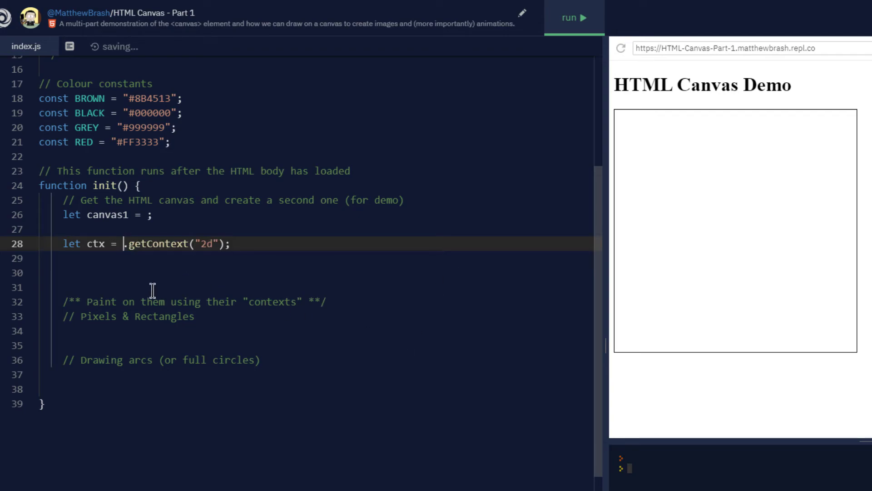
{"action": "type", "text": "canvas1"}
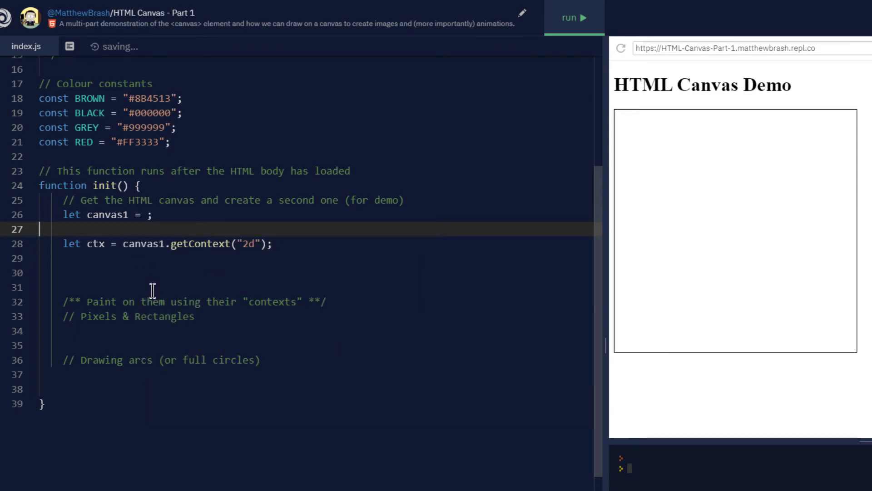
{"action": "type", "text": "document.getElementById(\"demoCanvas\")"}
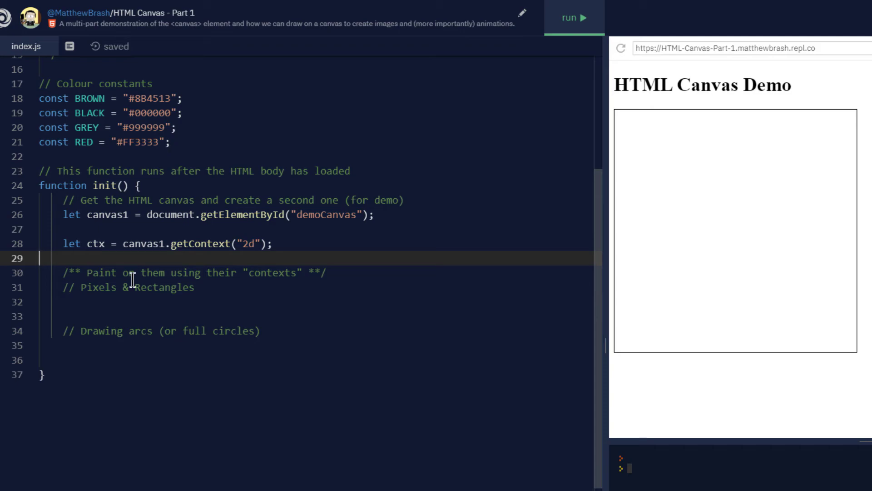
Begin a new ctx statement on a fresh line below the Pixels & Rectangles comment
{"action": "left_click", "coordinate": [131, 287]}
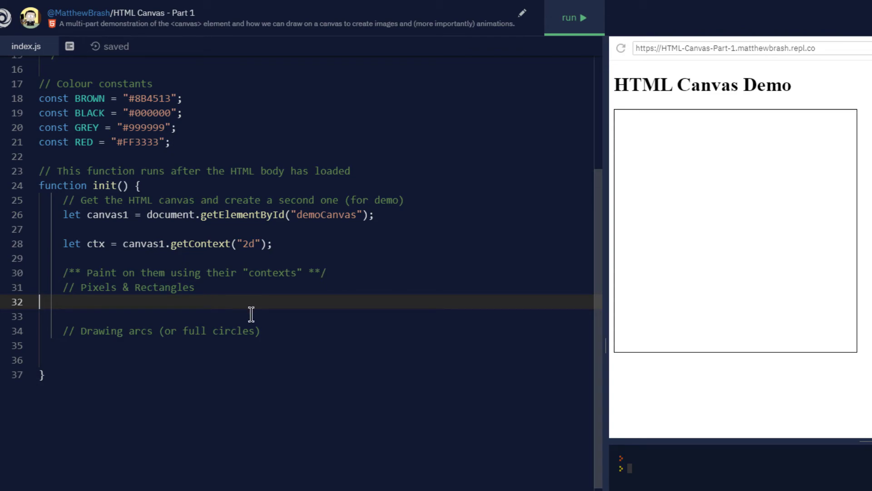
{"action": "key", "text": "enter"}
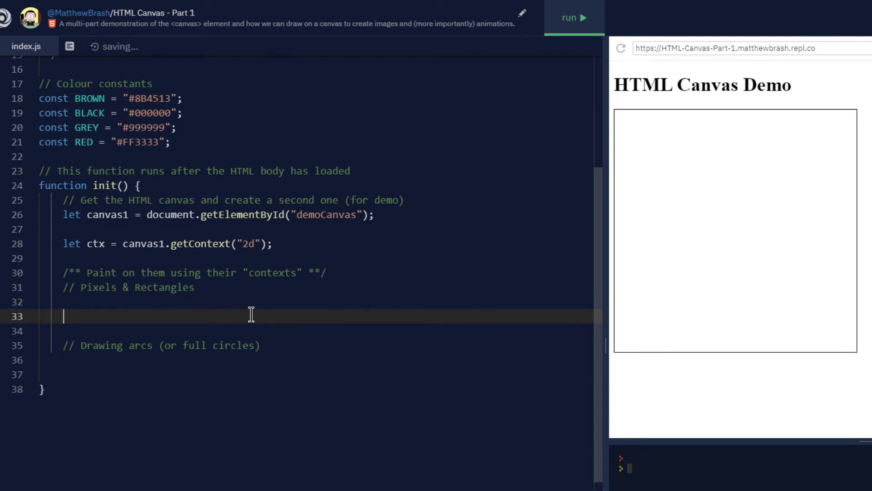
{"action": "type", "text": "ctx."}
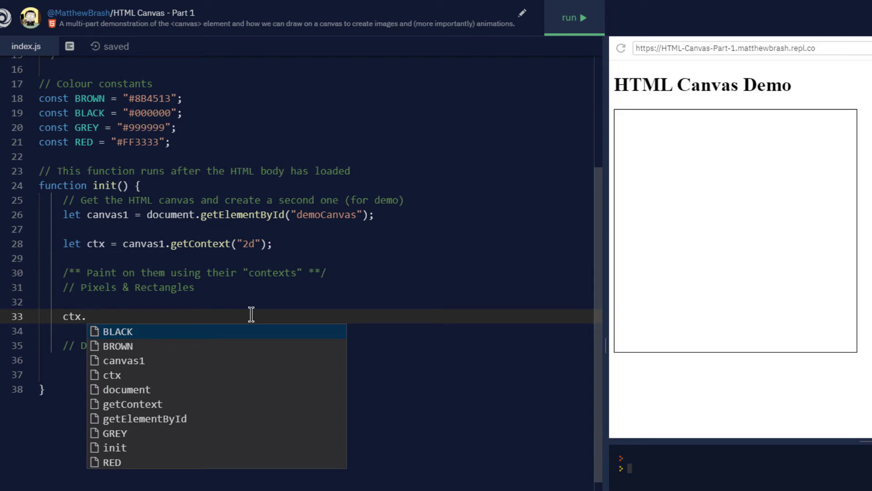
Write ctx.fillRect(), briefly swapping it to strokeRect and back to fillRect
{"action": "type", "text": "fillRec"}
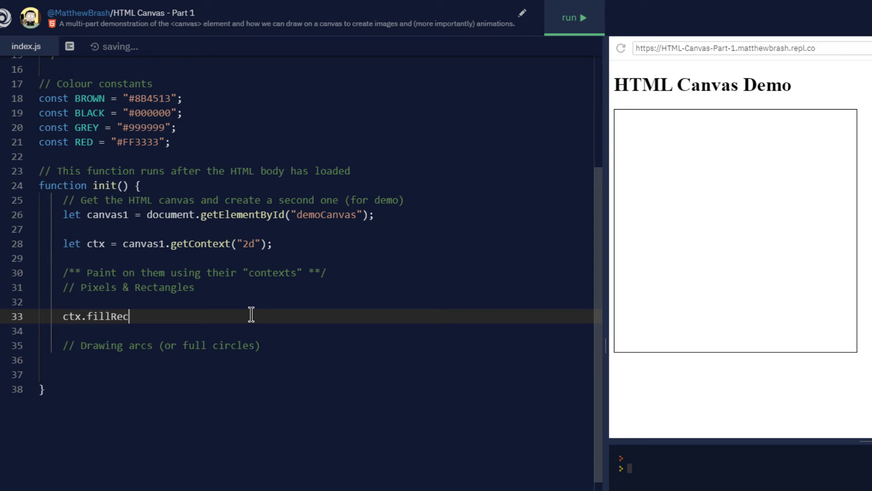
{"action": "type", "text": "t()"}
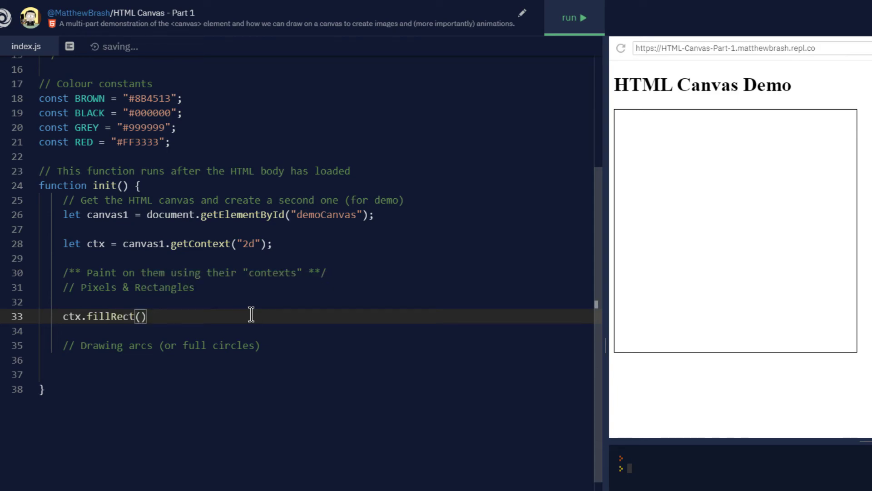
{"action": "double_click", "coordinate": [96, 317]}
{"action": "type", "text": "stroke"}
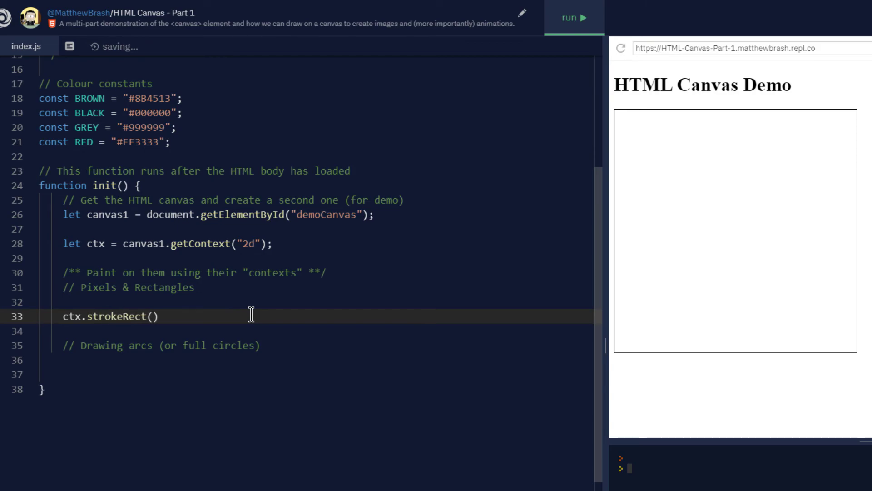
{"action": "double_click", "coordinate": [103, 316]}
{"action": "type", "text": "fill"}
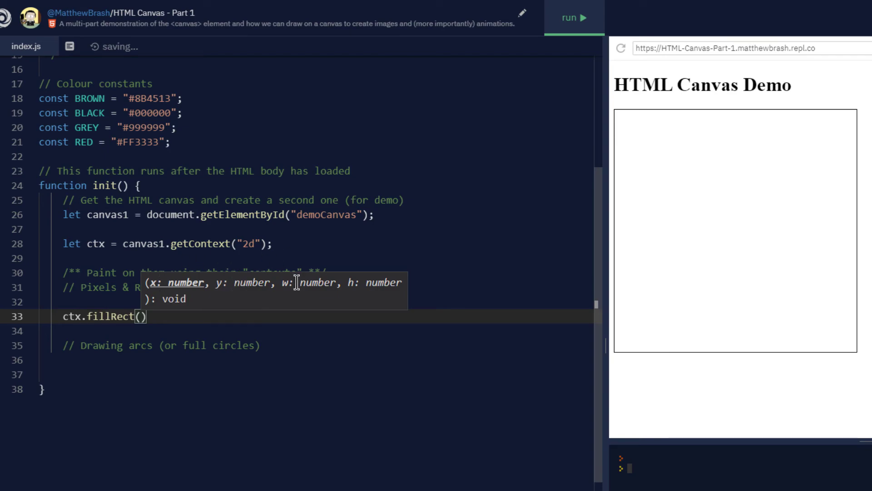
{"action": "mouse_move", "coordinate": [287, 309]}
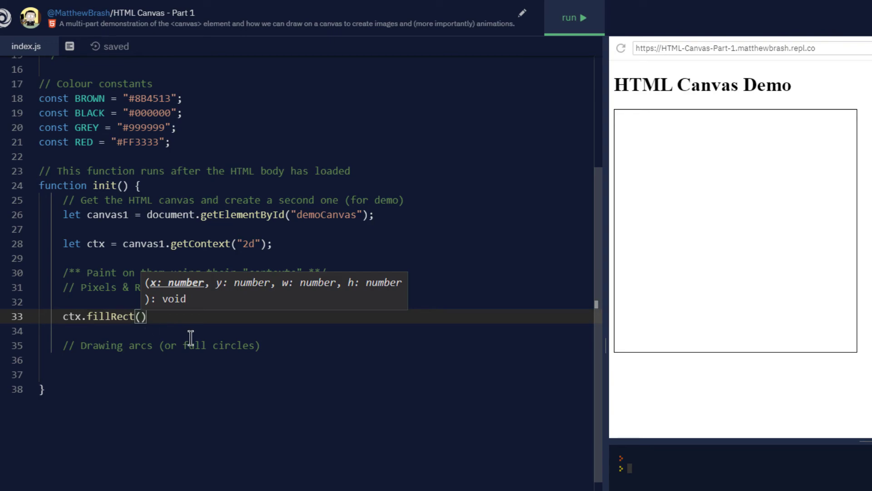
Fill in the fillRect arguments as 150, 100, 1, 1
{"action": "type", "text": "1, 1"}
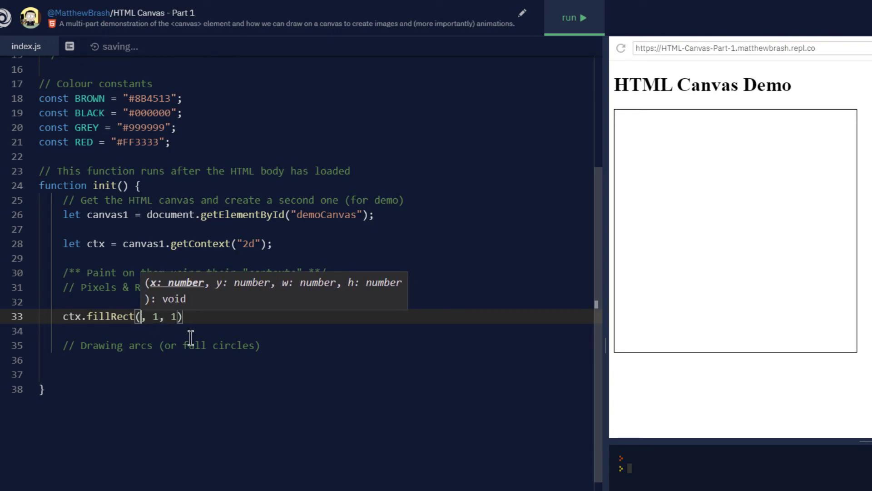
{"action": "mouse_move", "coordinate": [296, 371]}
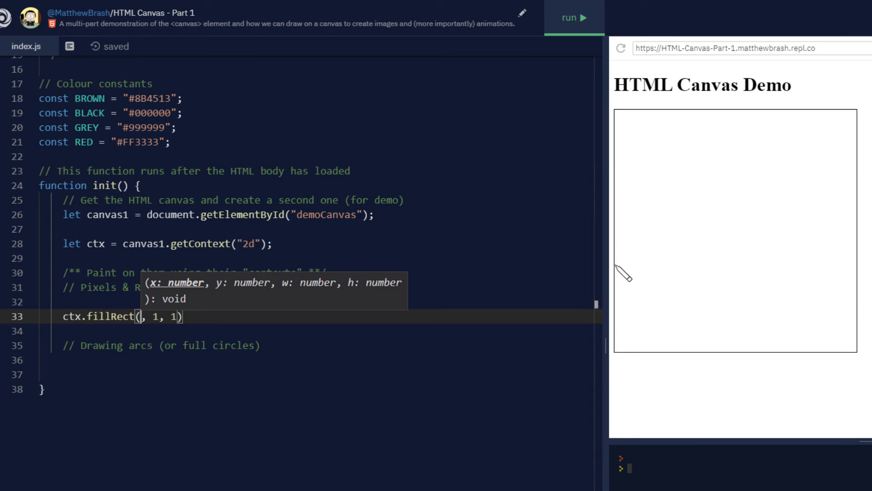
{"action": "mouse_move", "coordinate": [722, 216]}
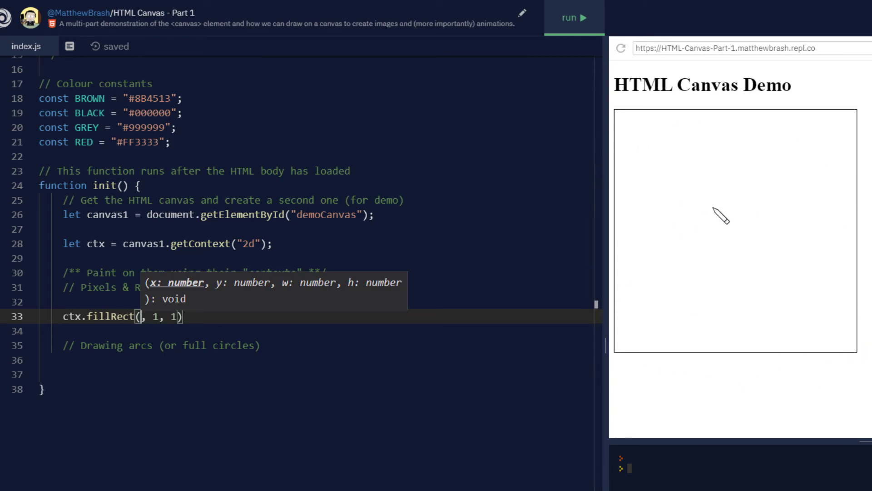
{"action": "mouse_move", "coordinate": [273, 387]}
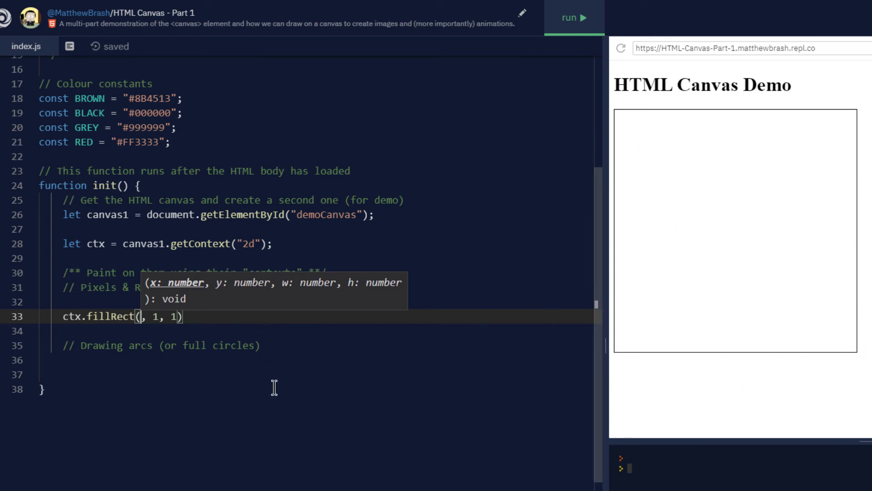
{"action": "type", "text": "150"}
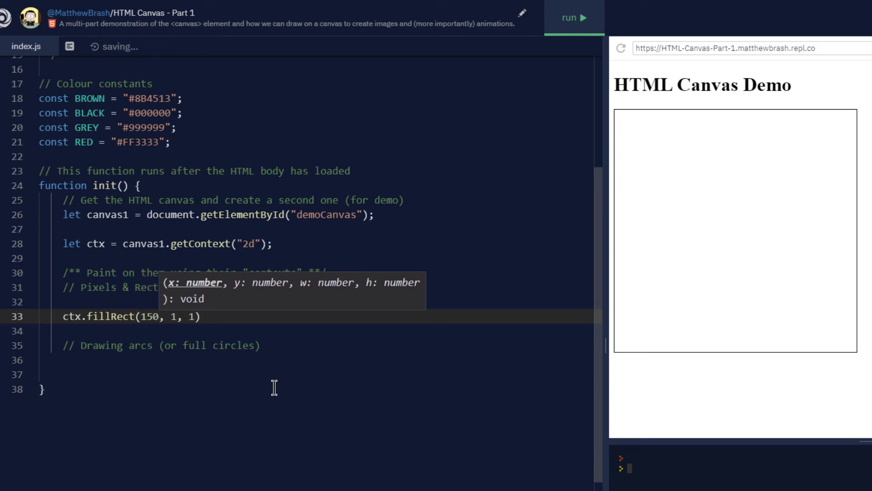
{"action": "type", "text": "100, 1"}
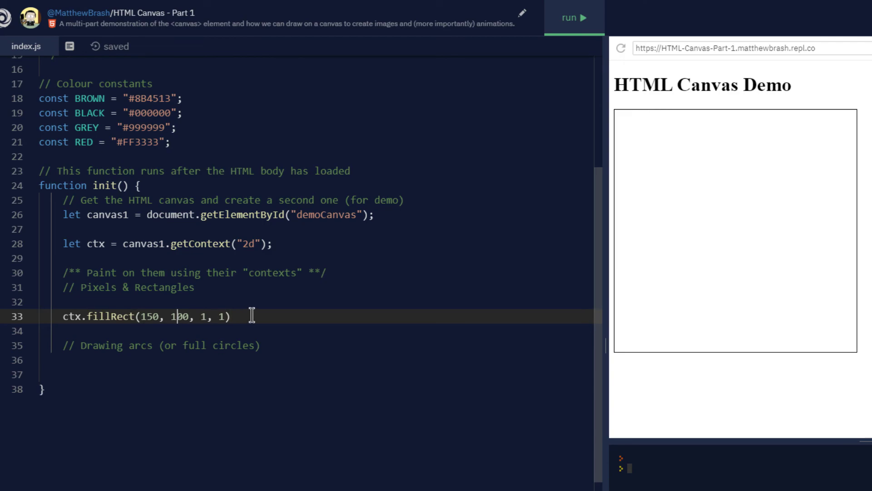
{"action": "left_click", "coordinate": [575, 17]}
{"action": "type", "text": ";"}
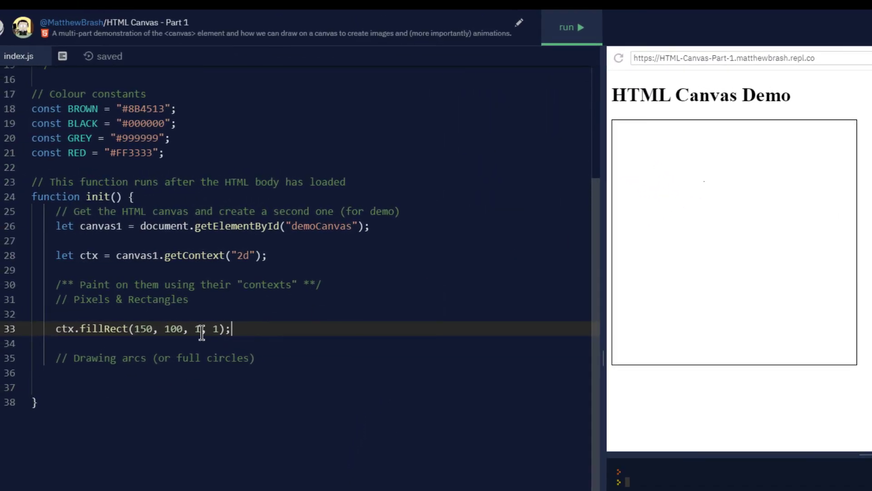
Preview fillRect at 10×10, then return width and height to 1 for a single-pixel dot
{"action": "type", "text": "0"}
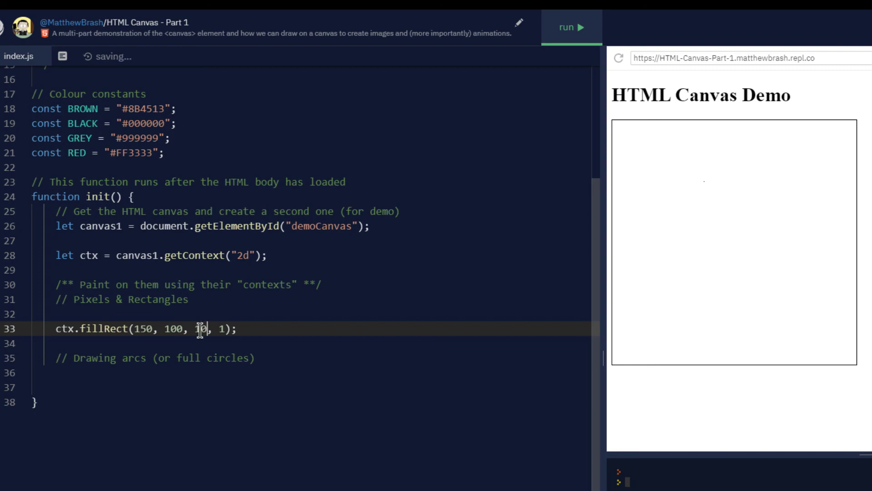
{"action": "type", "text": "0"}
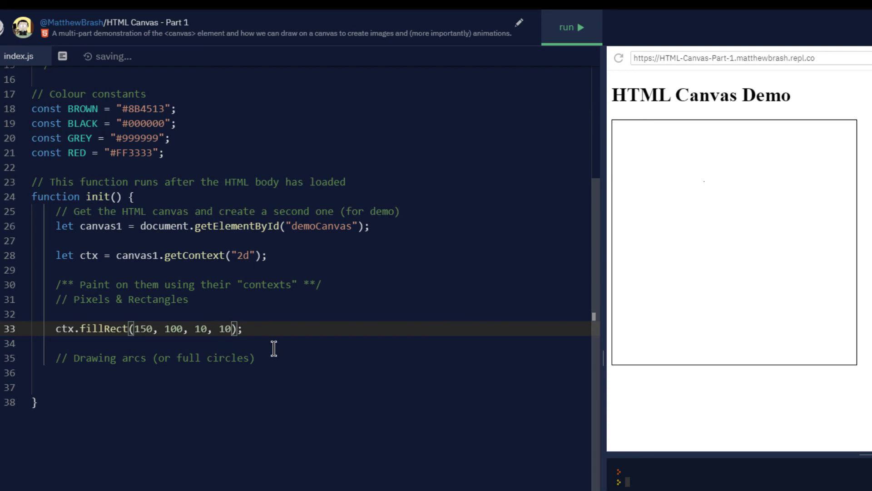
{"action": "left_click", "coordinate": [563, 28]}
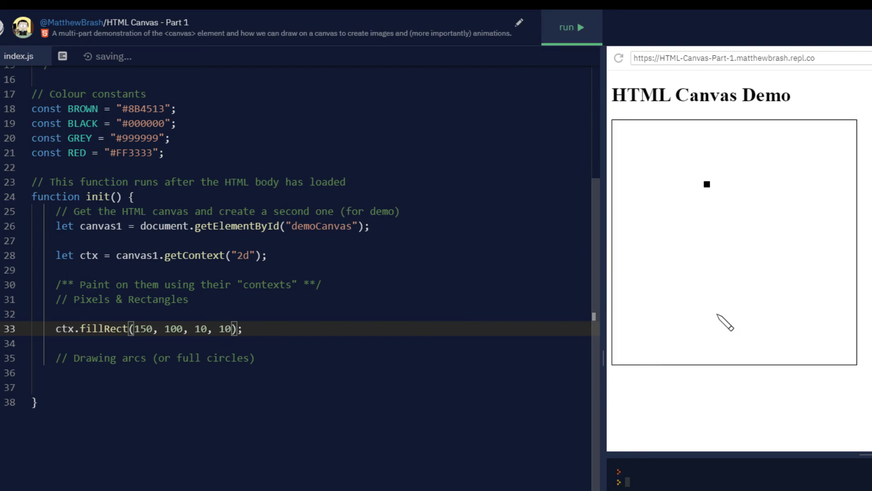
{"action": "mouse_move", "coordinate": [720, 199]}
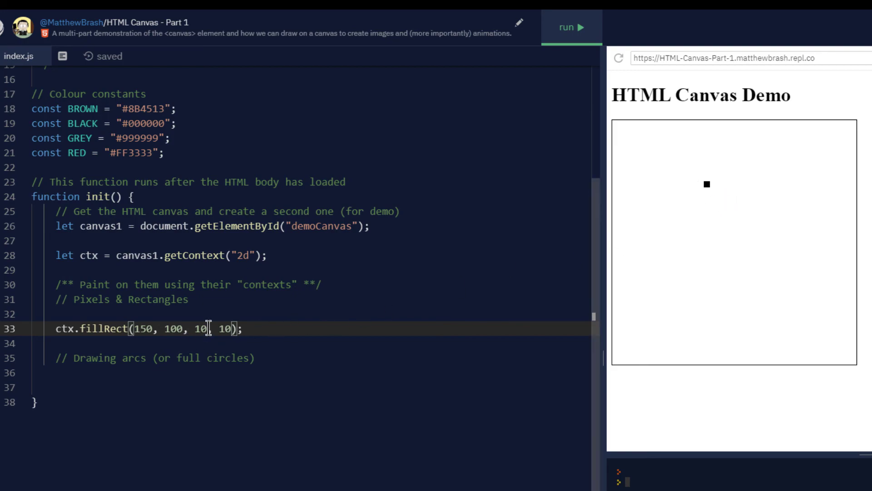
{"action": "key", "text": "Backspace"}
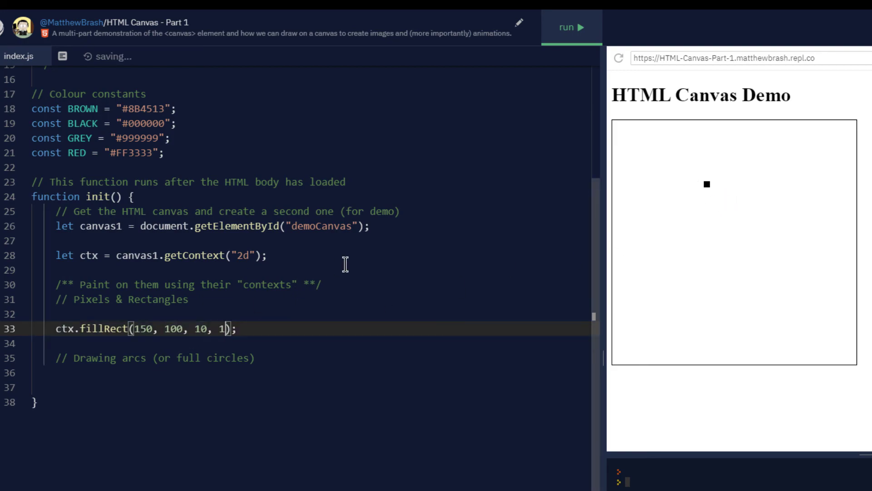
{"action": "key", "text": "Backspace"}
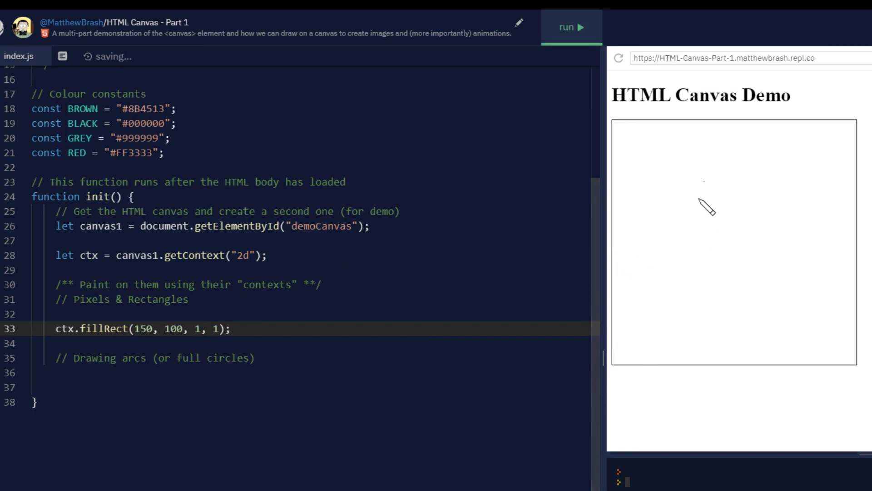
{"action": "mouse_move", "coordinate": [498, 262]}
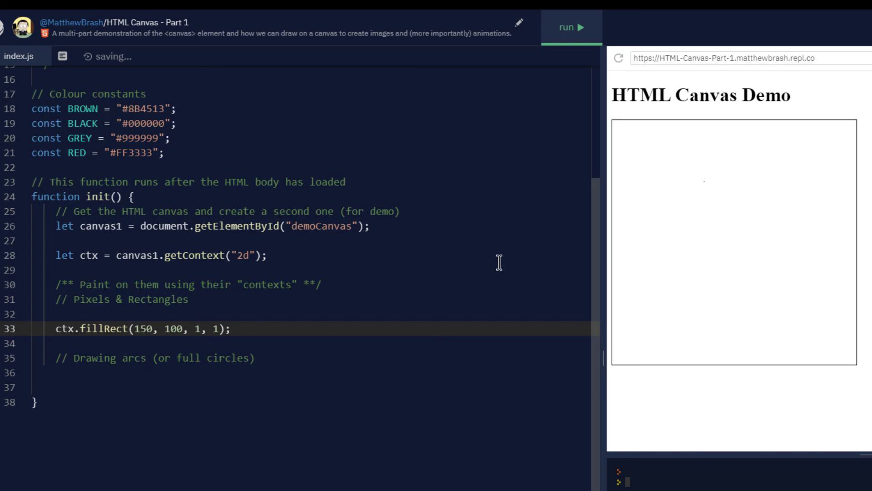
{"action": "scroll", "scroll_direction": "up", "scroll_amount": 3}
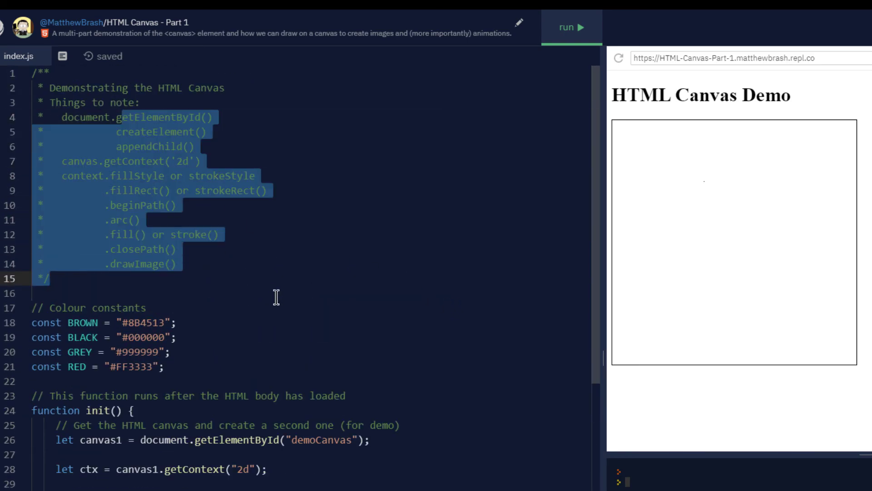
{"action": "scroll", "scroll_direction": "down", "scroll_amount": 3}
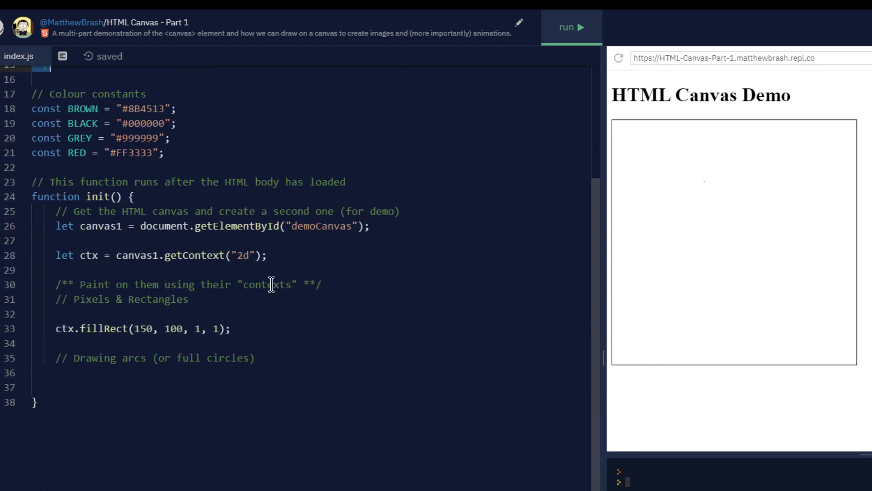
{"action": "left_click", "coordinate": [271, 284]}
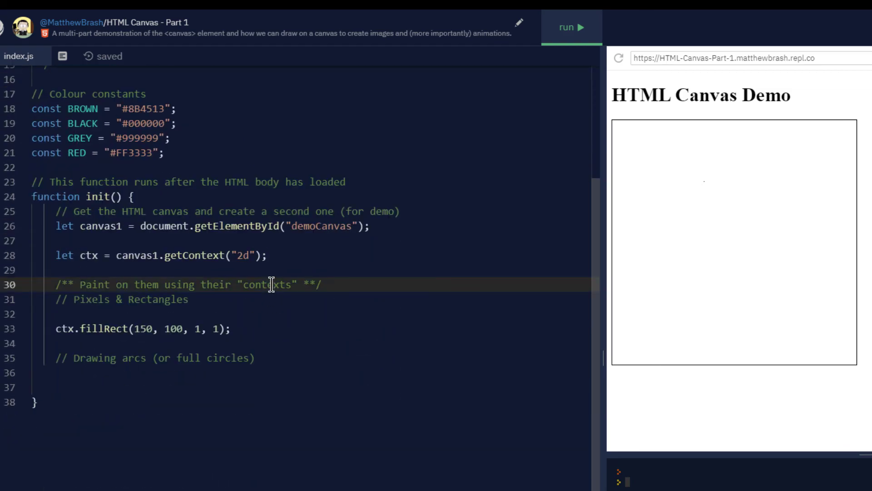